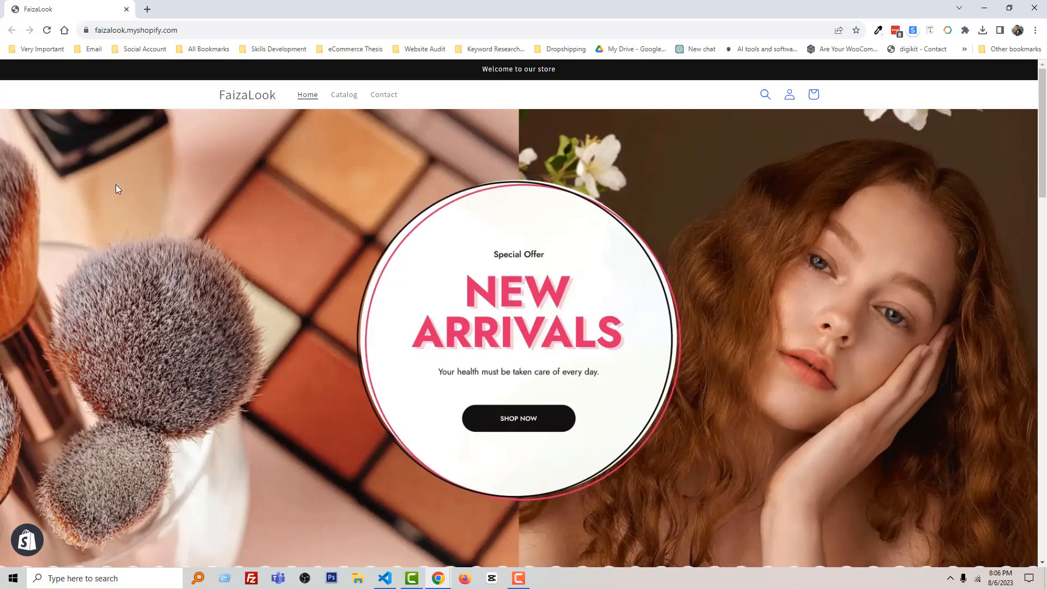
{"action": "mouse_move", "coordinate": [324, 123]}
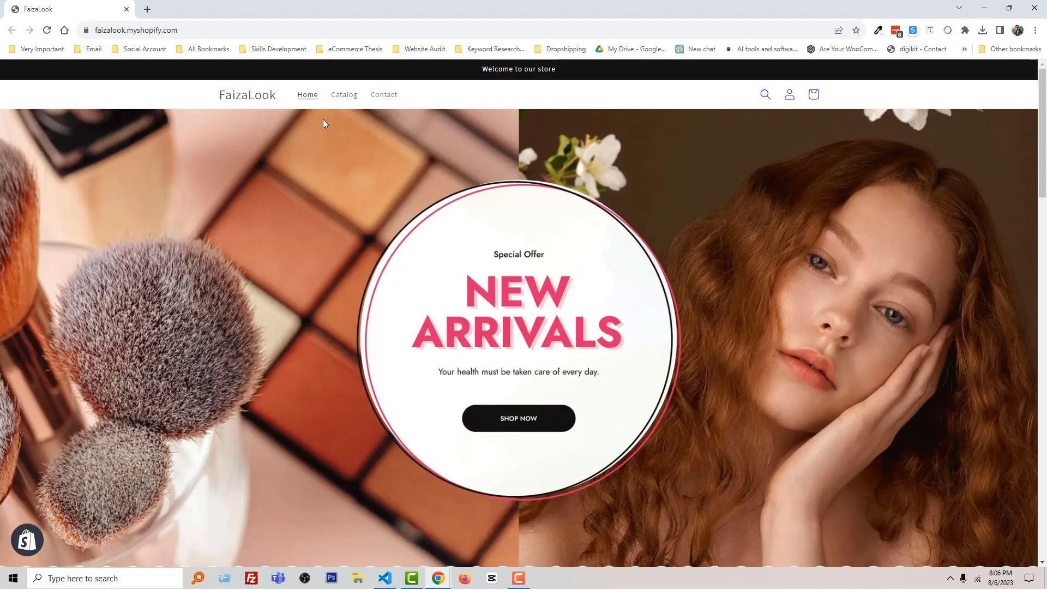
Open the FaizaLook Contact page and review its Name, Email, Phone number and Comment fields.
{"action": "left_click", "coordinate": [383, 94]}
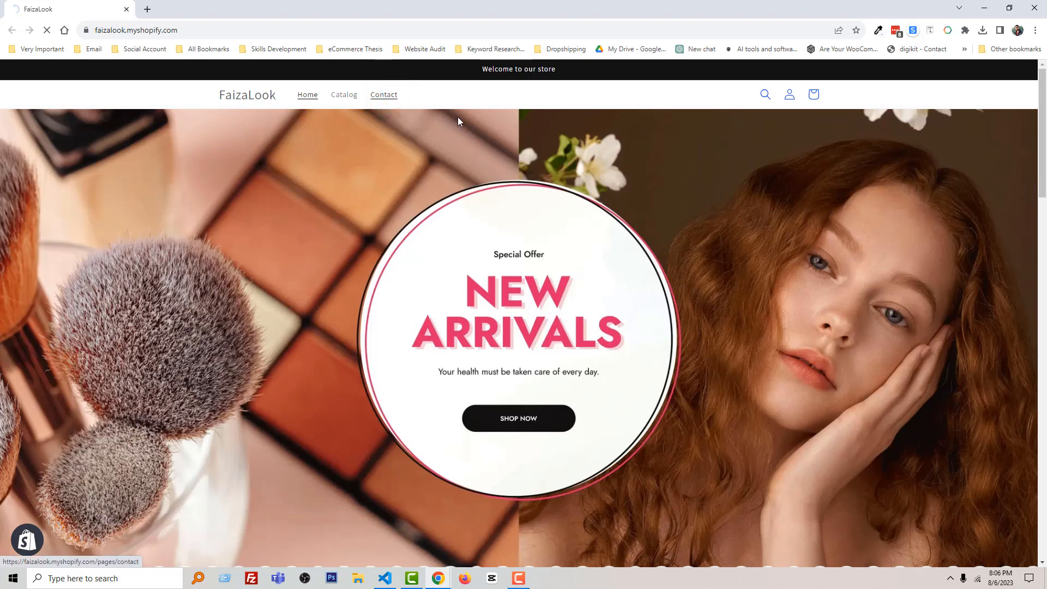
{"action": "left_click", "coordinate": [383, 94]}
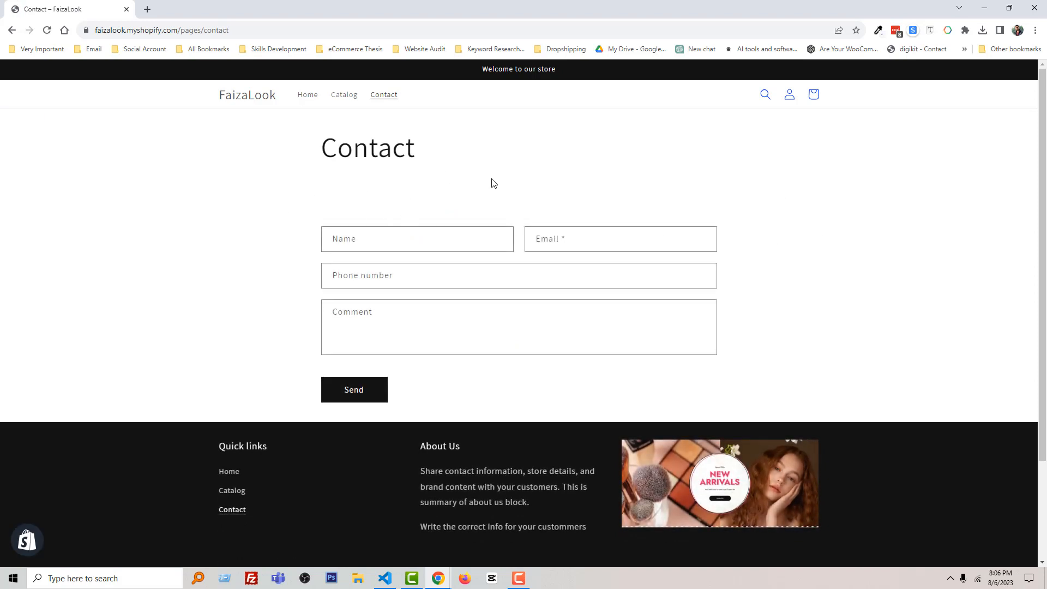
{"action": "mouse_move", "coordinate": [467, 190]}
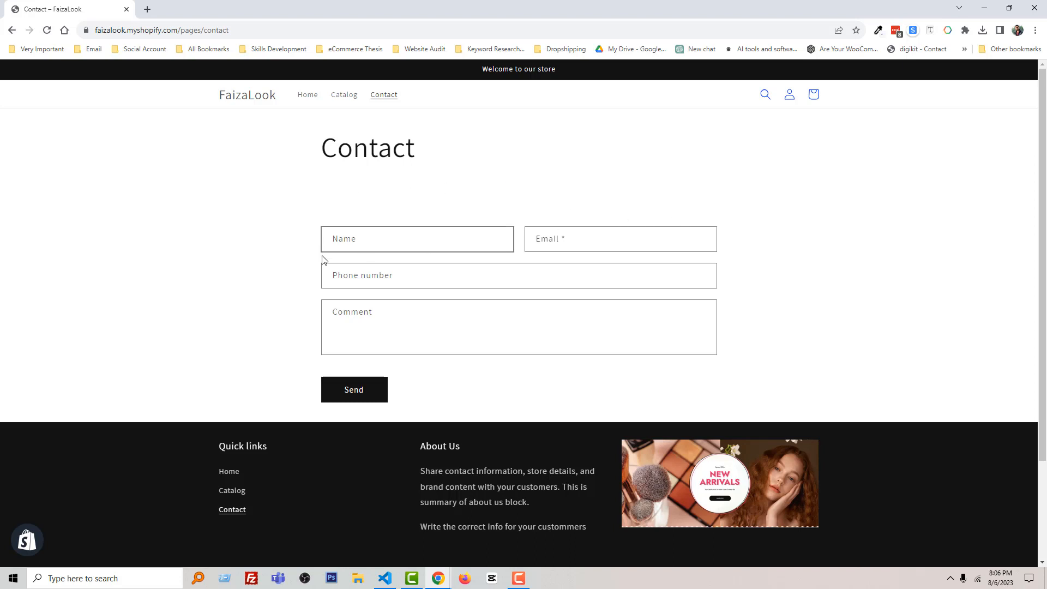
{"action": "left_click", "coordinate": [518, 275]}
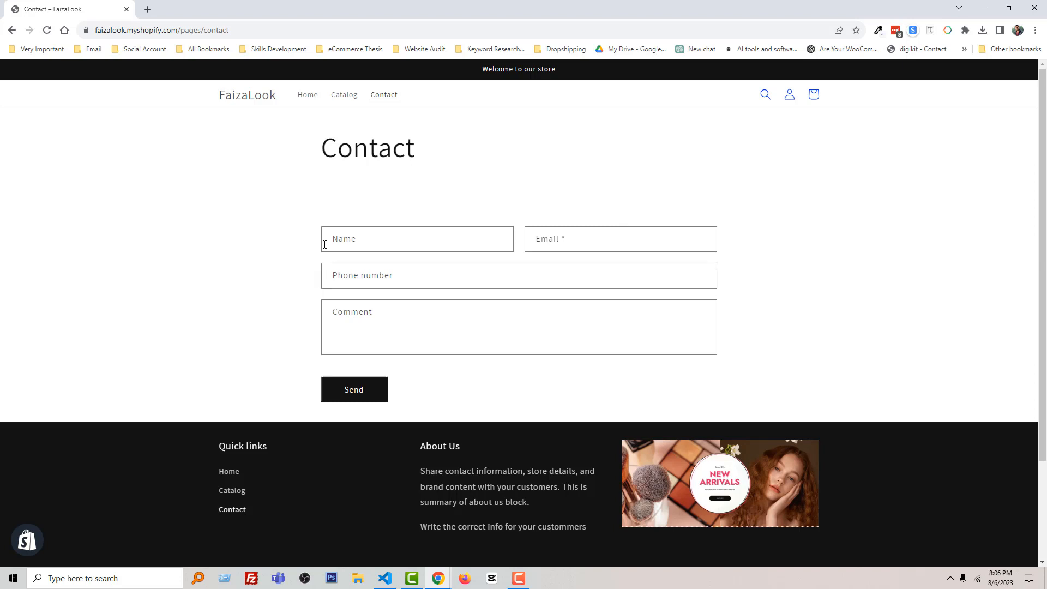
{"action": "mouse_move", "coordinate": [384, 195]}
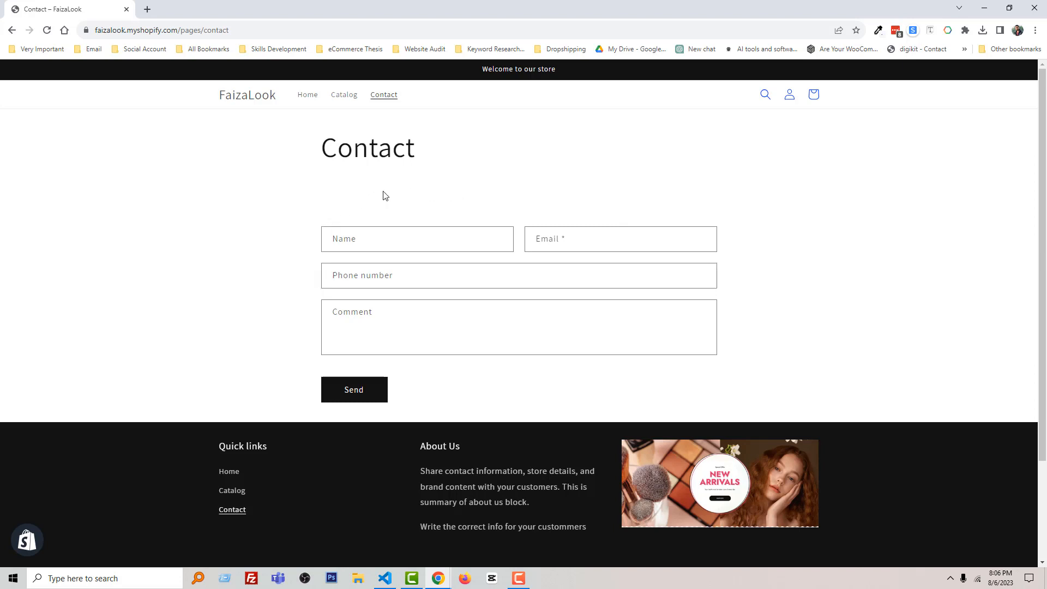
{"action": "mouse_move", "coordinate": [321, 211]}
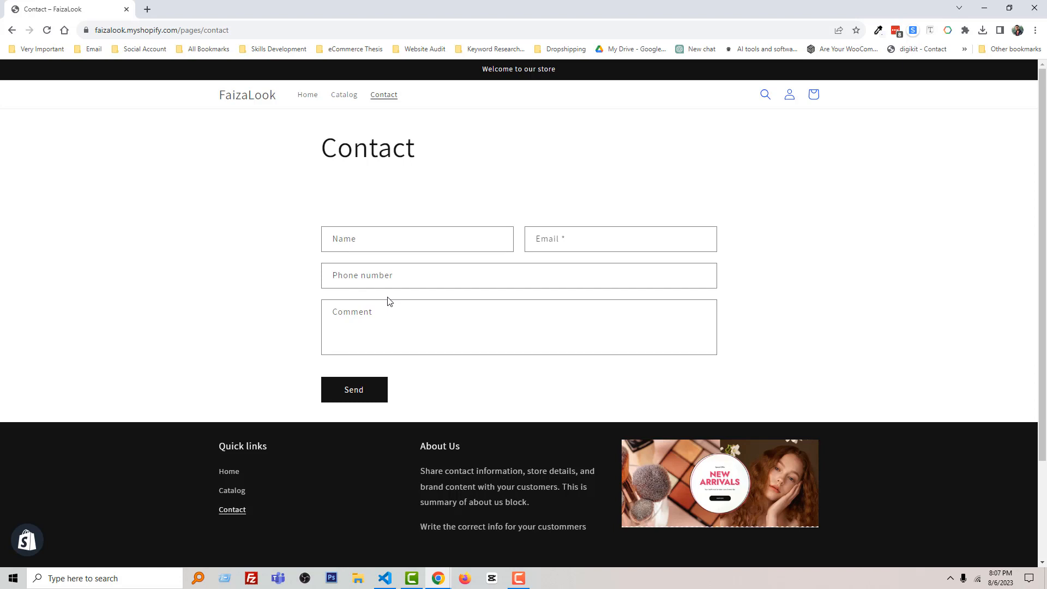
{"action": "mouse_move", "coordinate": [434, 296]}
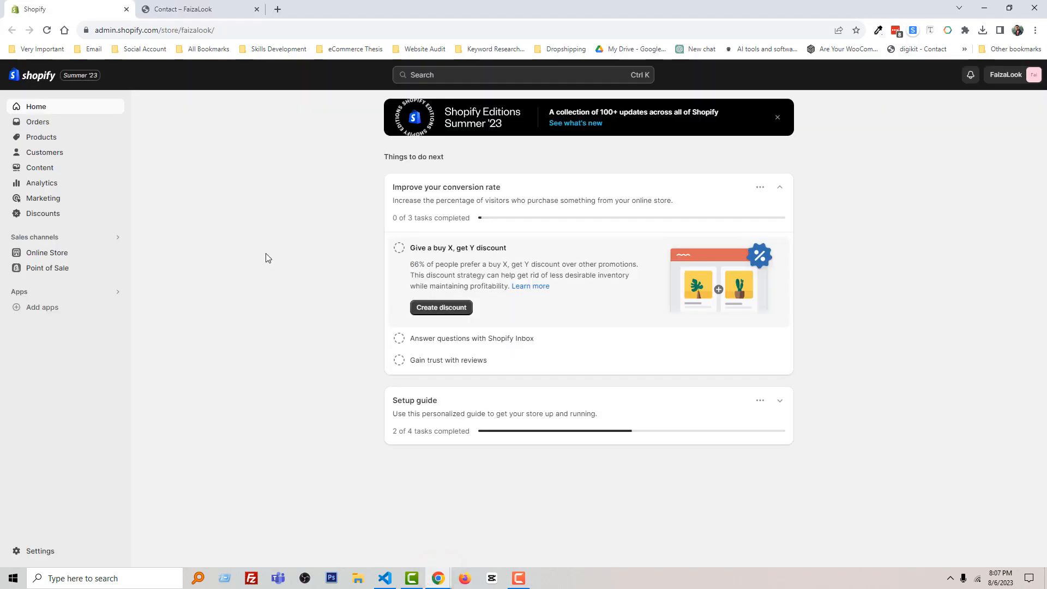
{"action": "mouse_move", "coordinate": [169, 236]}
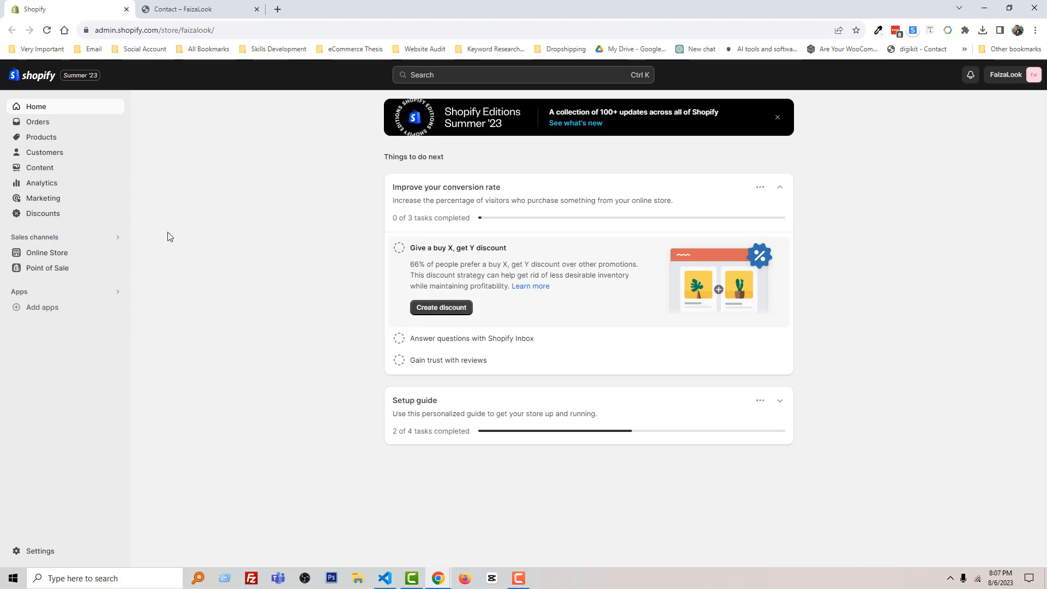
From Online Store > Themes, open Edit code for the Dawn theme.
{"action": "left_click", "coordinate": [47, 253]}
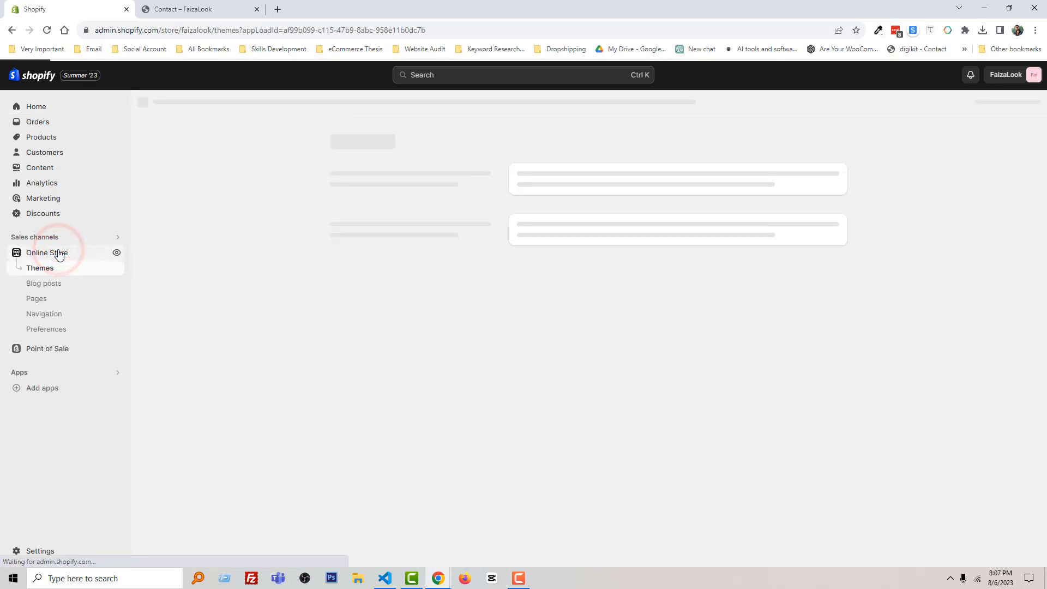
{"action": "left_click", "coordinate": [46, 253]}
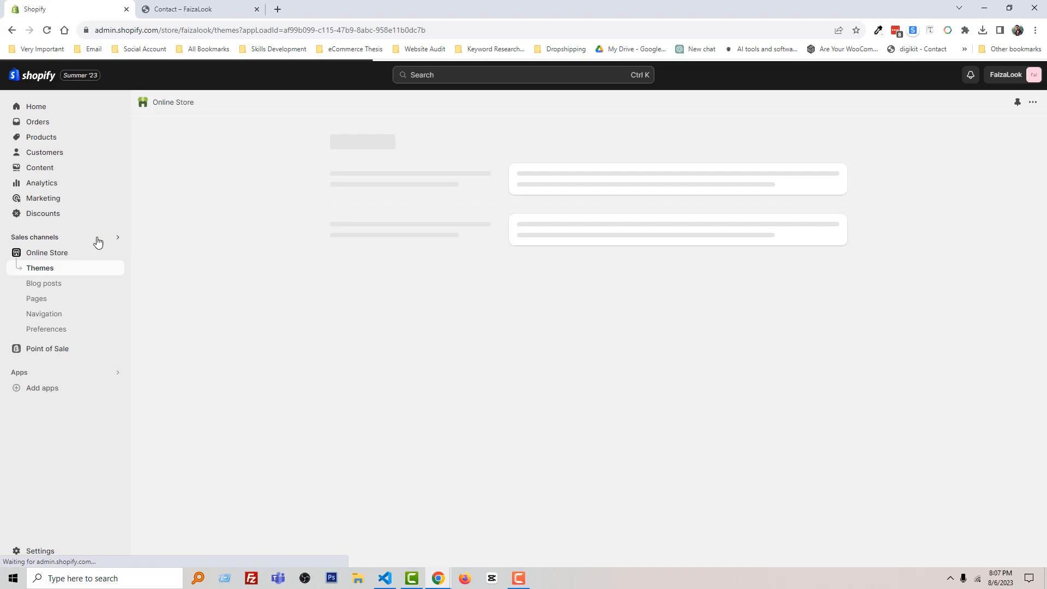
{"action": "mouse_move", "coordinate": [114, 238]}
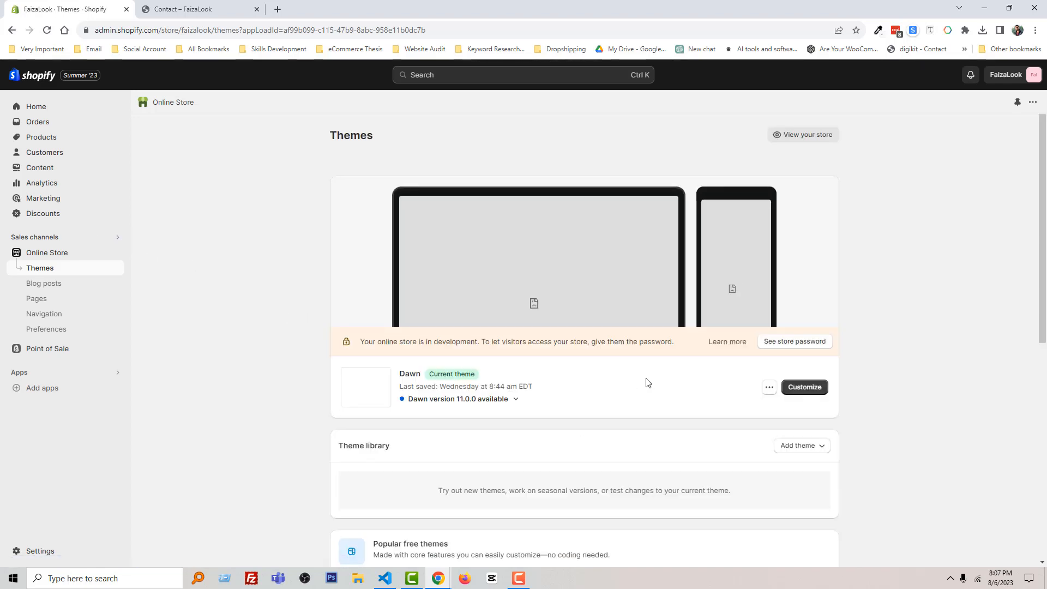
{"action": "left_click", "coordinate": [768, 388]}
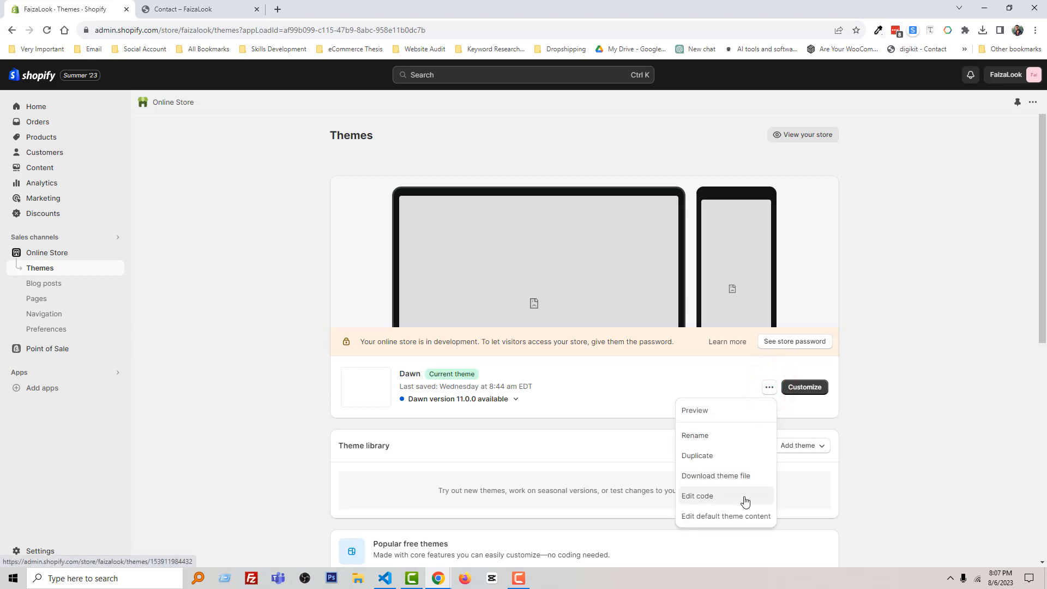
{"action": "left_click", "coordinate": [696, 495]}
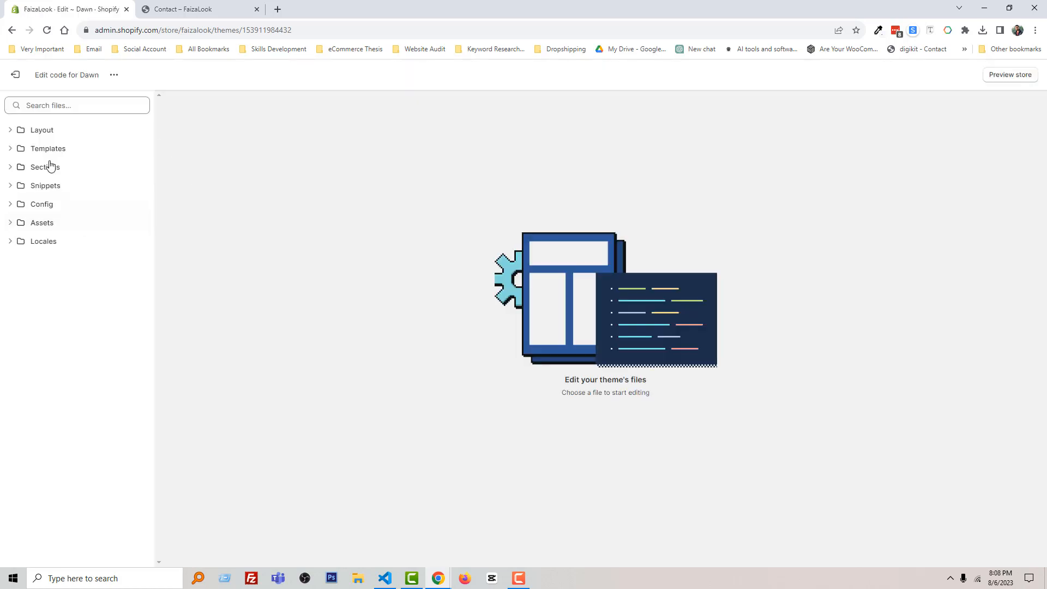
Search theme files for 'contact' and open contact-form.liquid under Sections.
{"action": "left_click", "coordinate": [77, 105]}
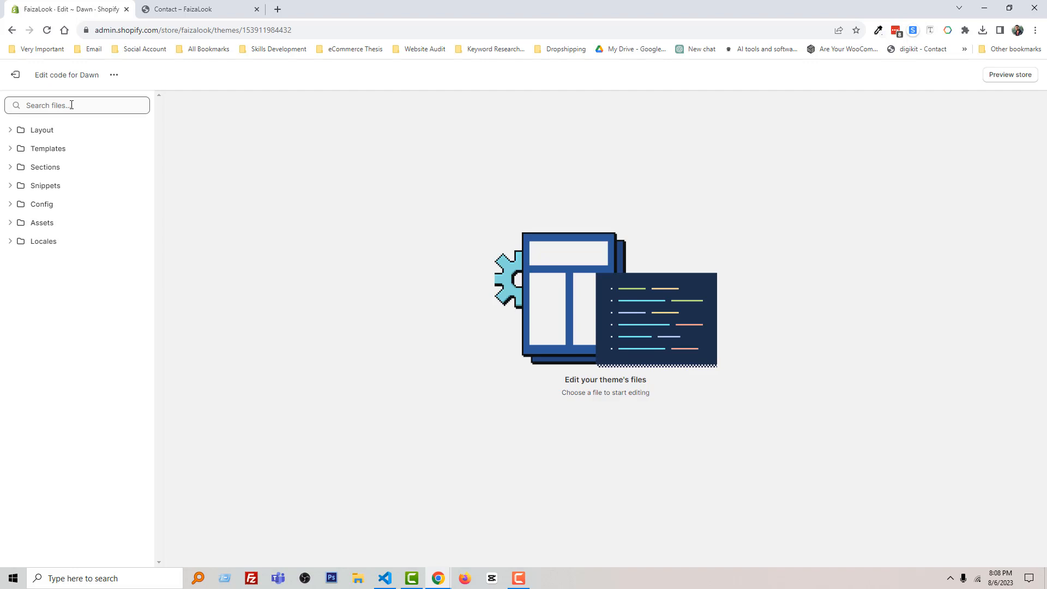
{"action": "type", "text": "con"}
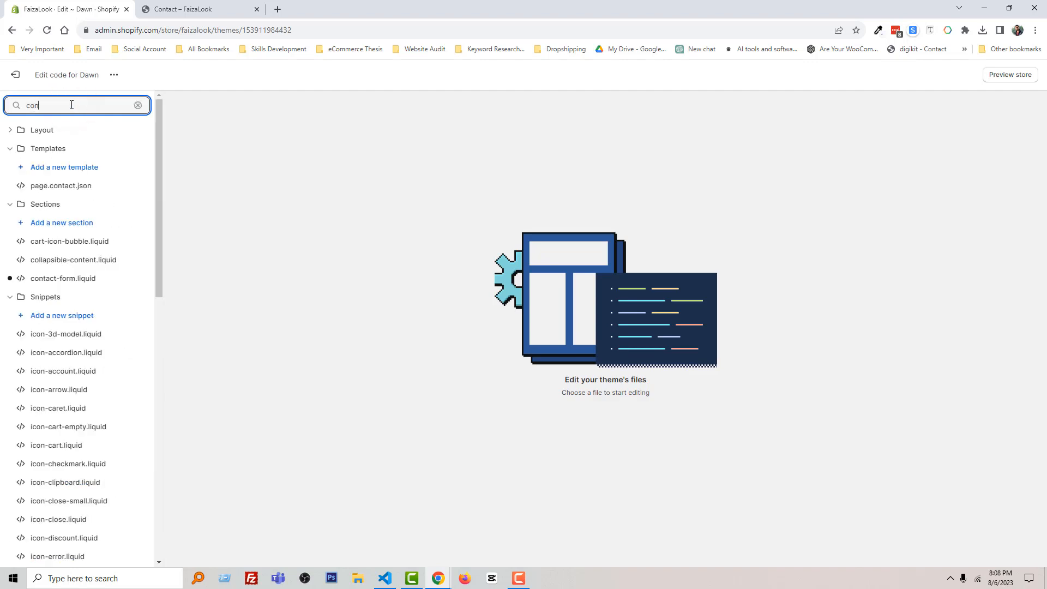
{"action": "type", "text": "tact"}
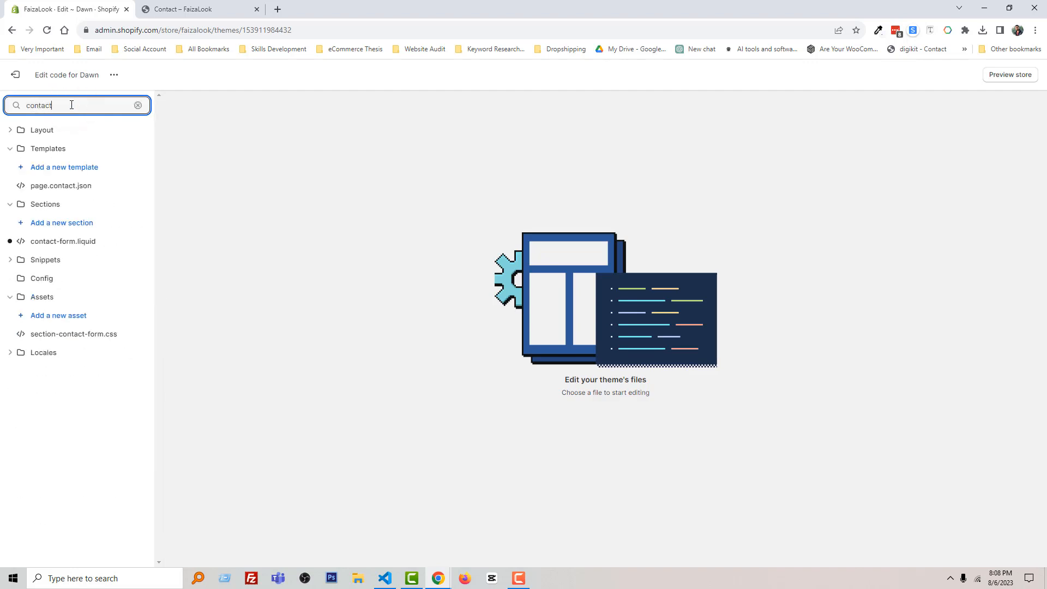
{"action": "mouse_move", "coordinate": [103, 269]}
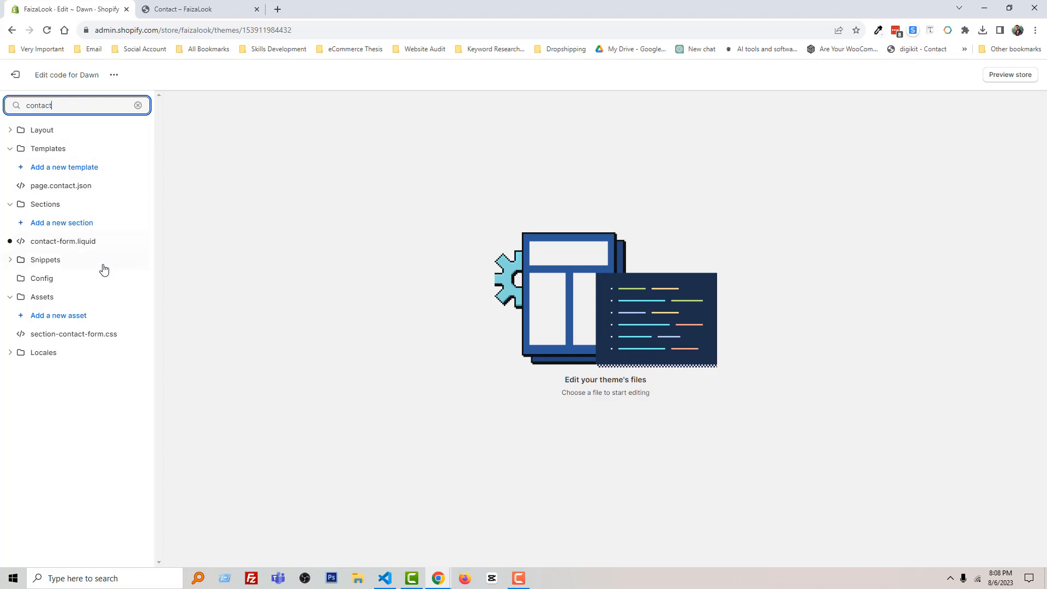
{"action": "mouse_move", "coordinate": [39, 246]}
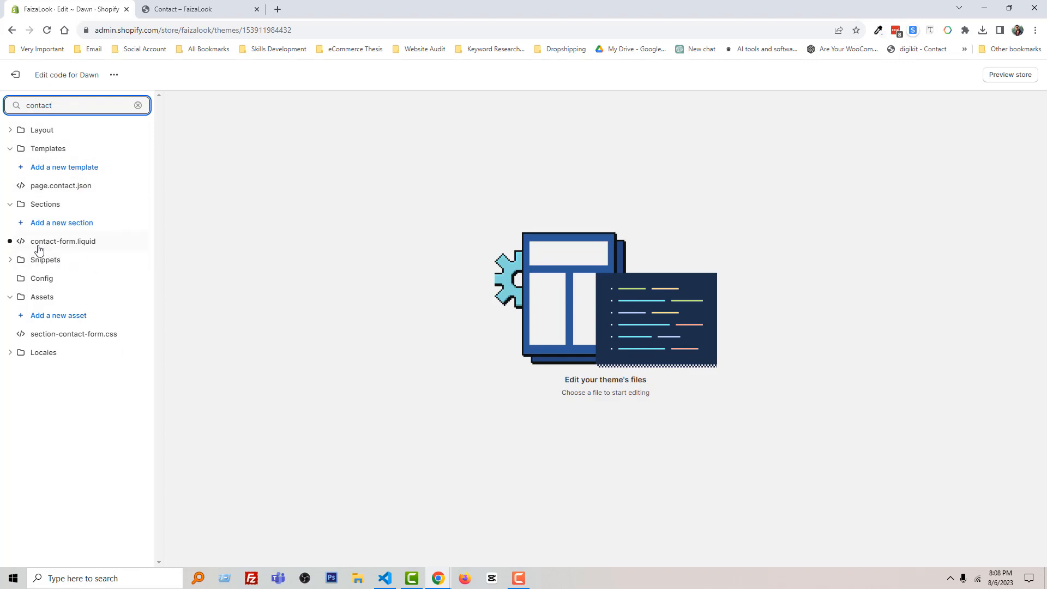
{"action": "mouse_move", "coordinate": [85, 247]}
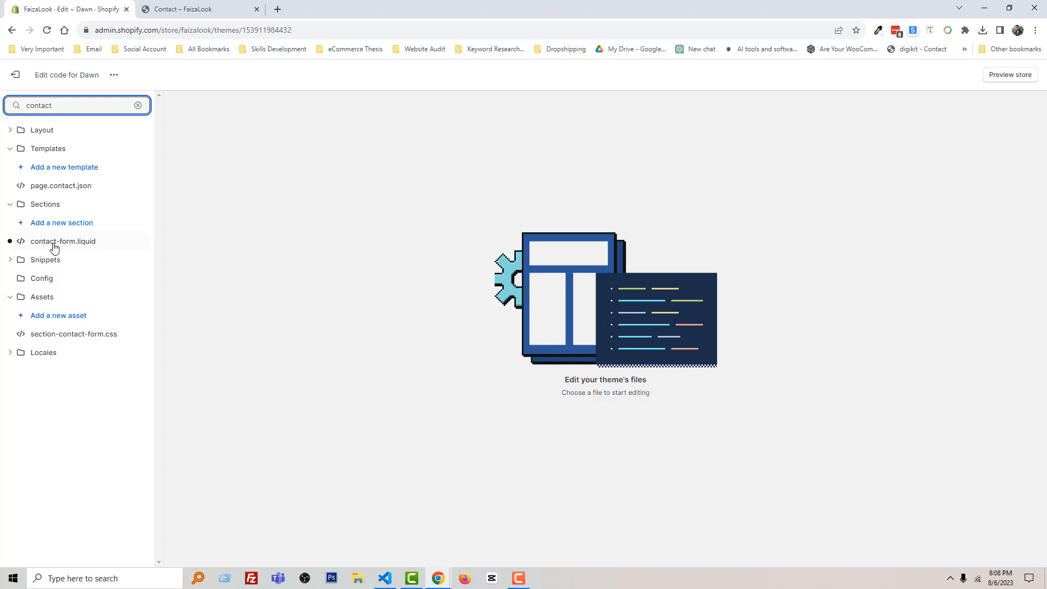
{"action": "mouse_move", "coordinate": [53, 248]}
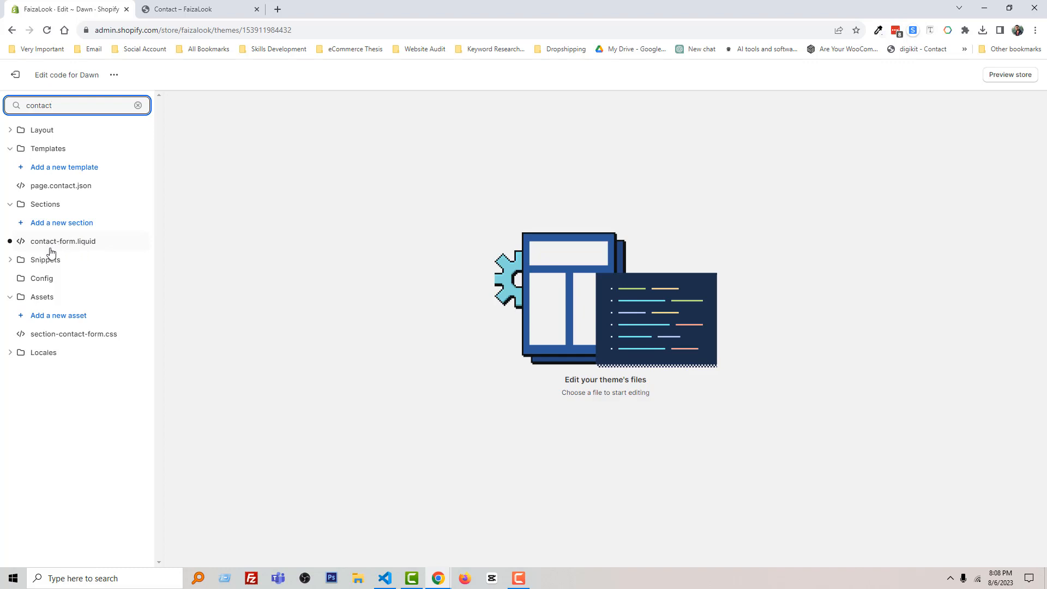
{"action": "mouse_move", "coordinate": [57, 246]}
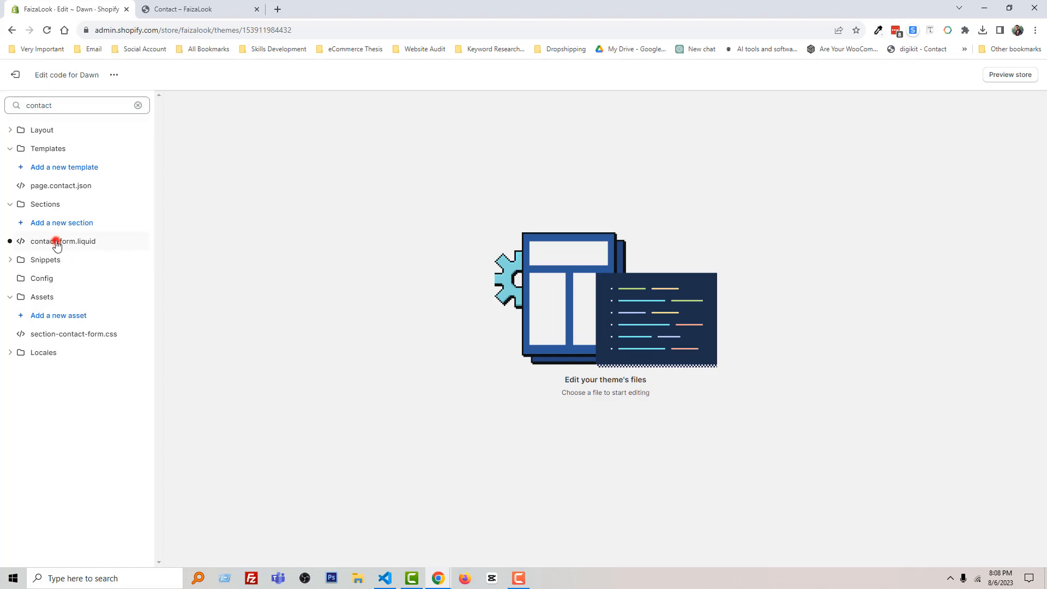
{"action": "left_click", "coordinate": [62, 241]}
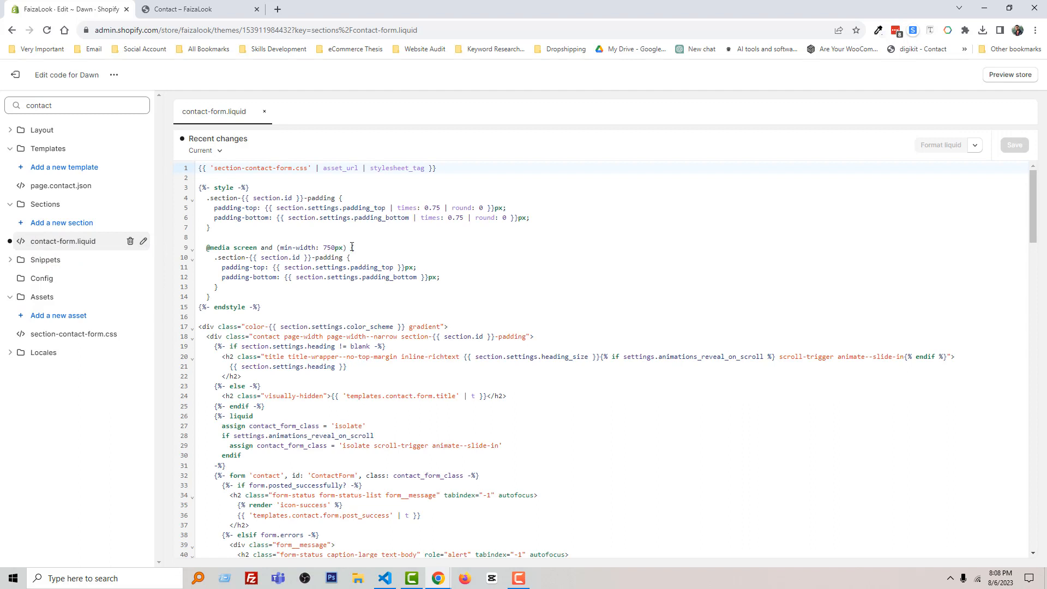
{"action": "mouse_move", "coordinate": [453, 312]}
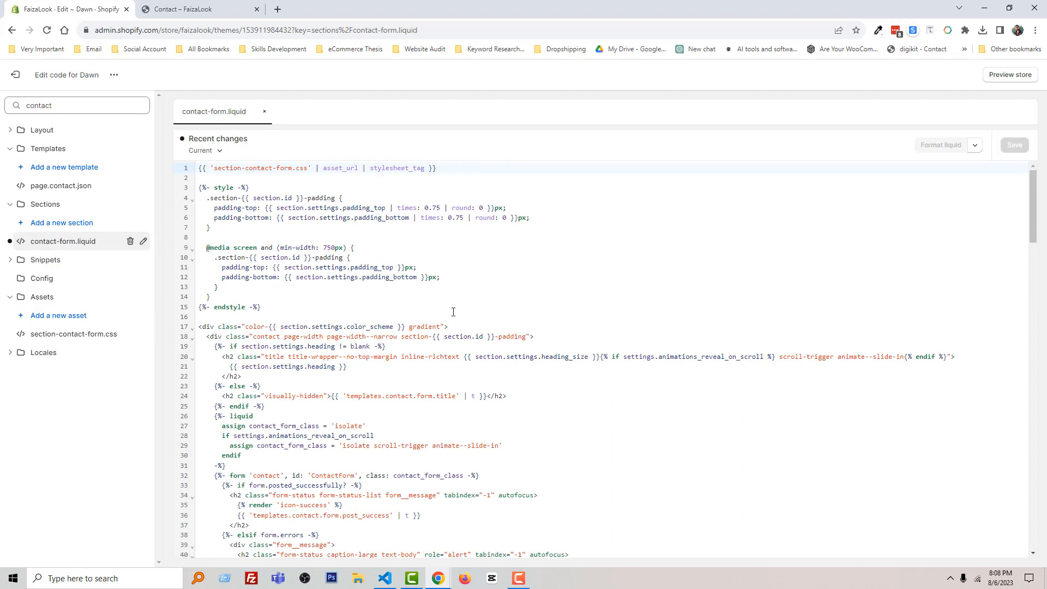
Recheck the live Contact form, then scroll contact-form.liquid down to the phone number field.
{"action": "left_click", "coordinate": [194, 9]}
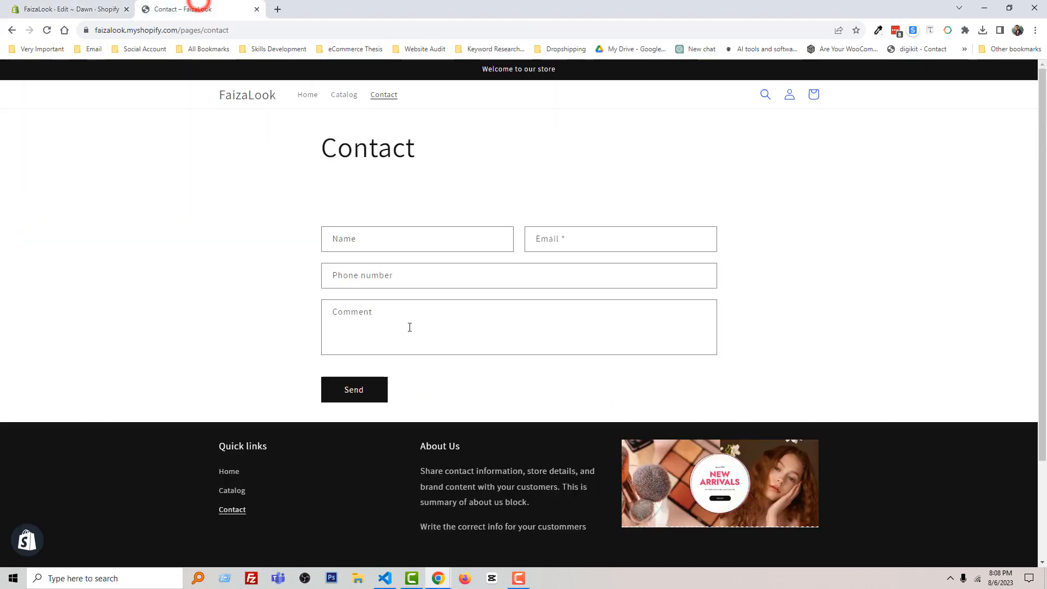
{"action": "left_click", "coordinate": [519, 275]}
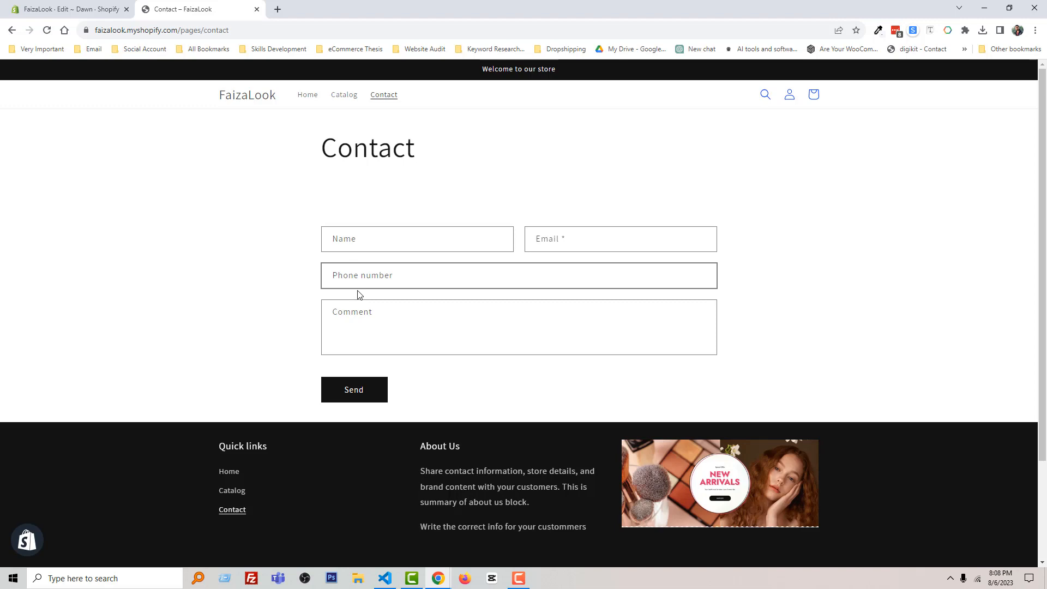
{"action": "mouse_move", "coordinate": [67, 9]}
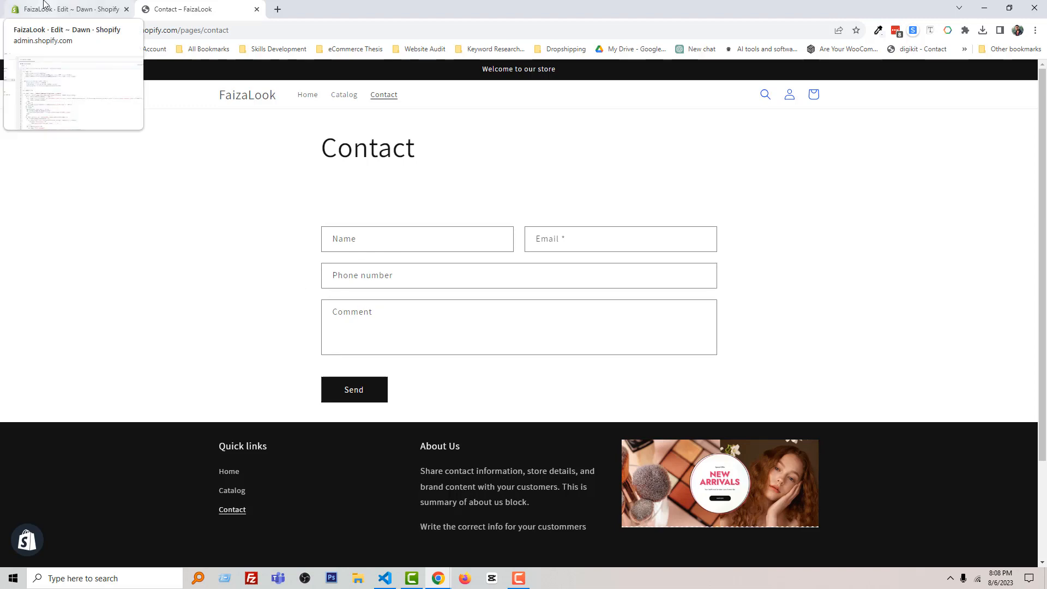
{"action": "left_click", "coordinate": [67, 9]}
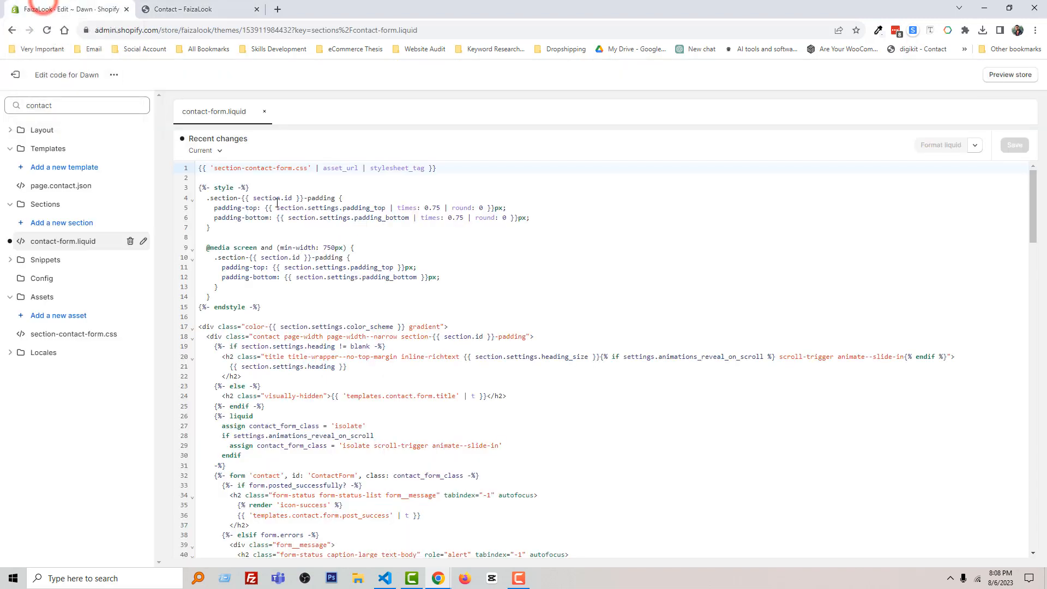
{"action": "scroll", "scroll_direction": "down", "scroll_amount": 3}
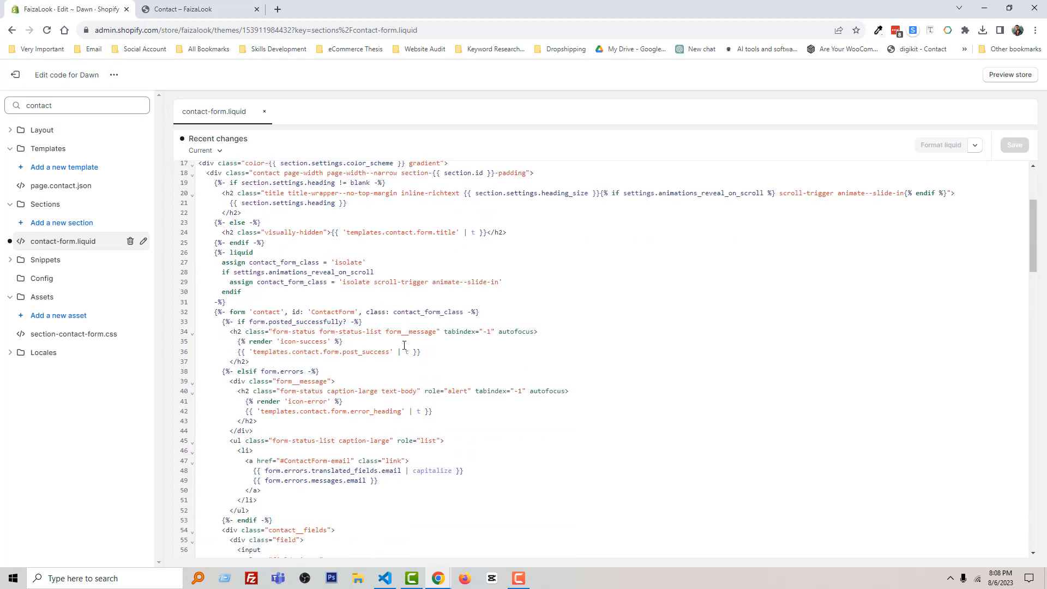
{"action": "scroll", "scroll_direction": "down", "scroll_amount": 3}
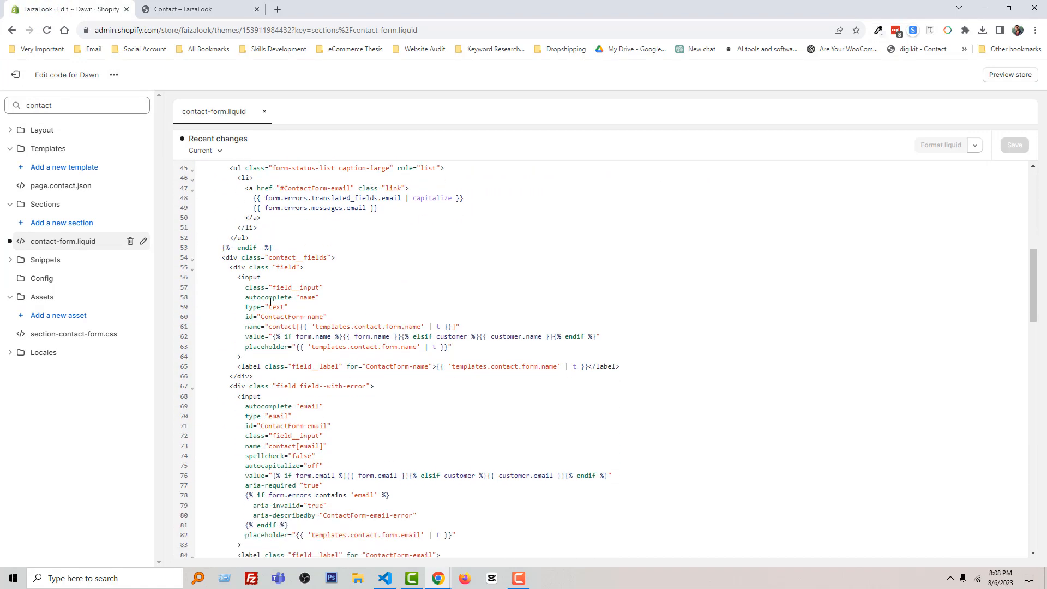
{"action": "scroll", "scroll_direction": "down", "scroll_amount": 3}
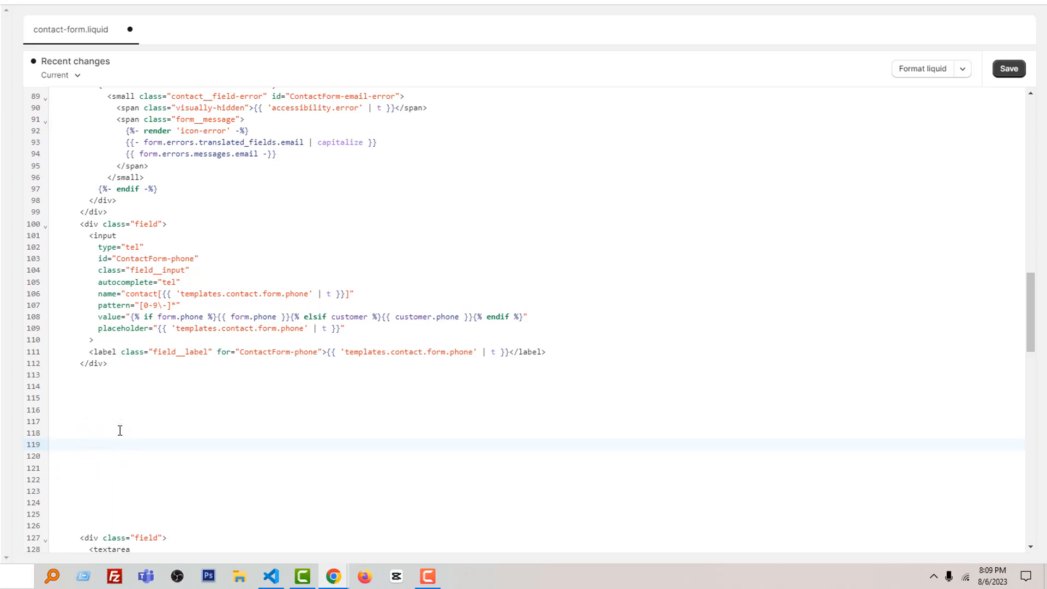
Place the cursor on empty line 119, recheck the Contact page, and bring up the tutorial article.
{"action": "left_click", "coordinate": [52, 444]}
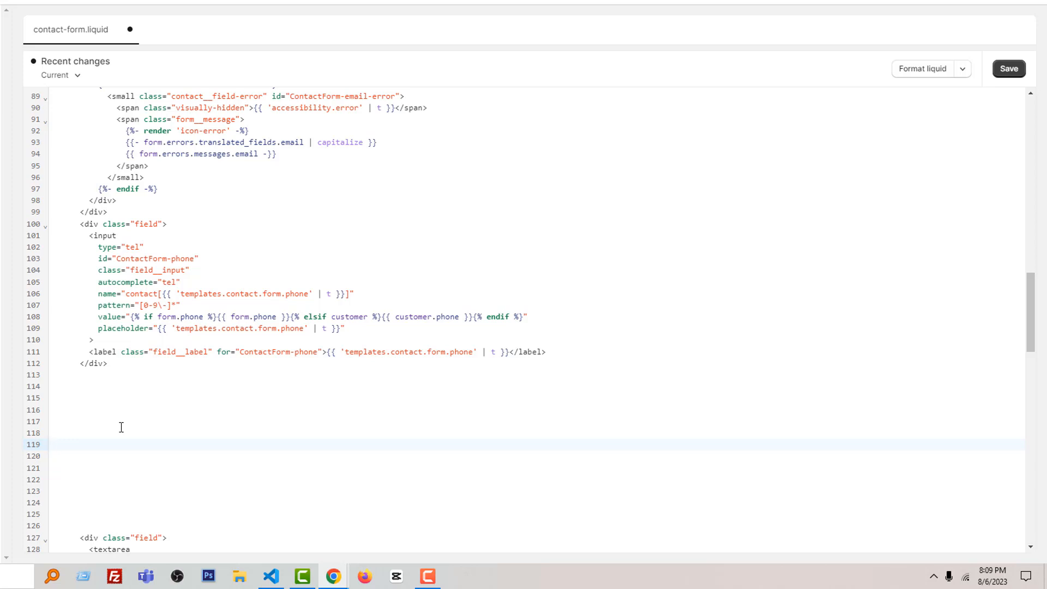
{"action": "left_click", "coordinate": [52, 444]}
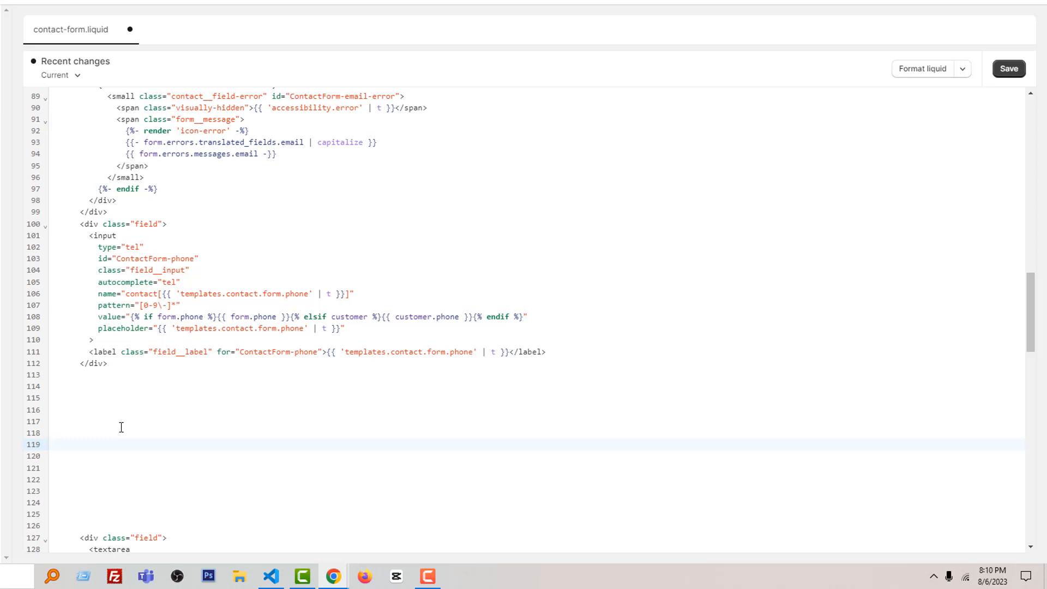
{"action": "mouse_move", "coordinate": [146, 429]}
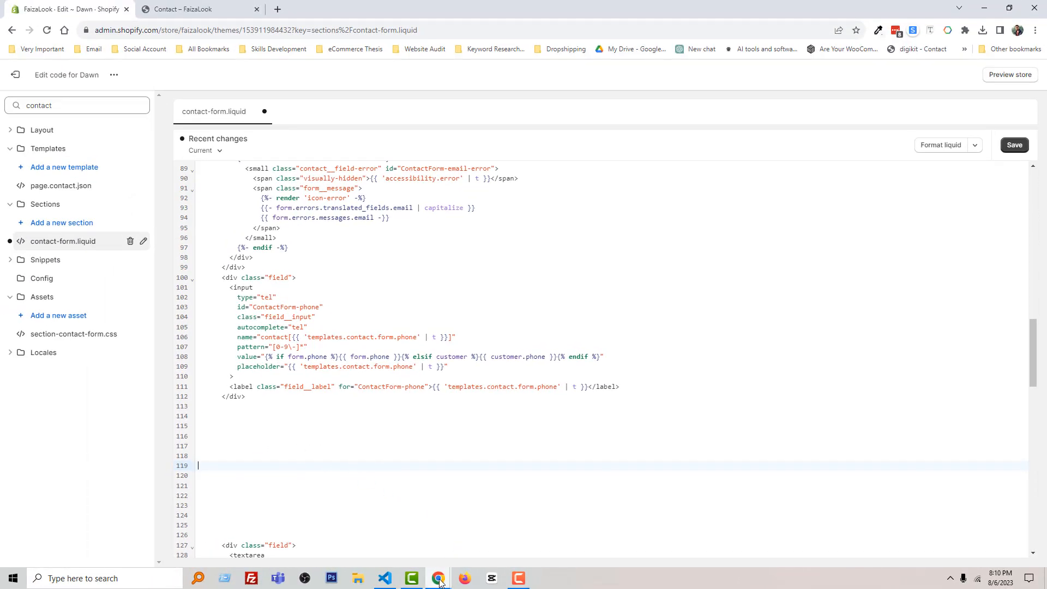
{"action": "left_click", "coordinate": [193, 8]}
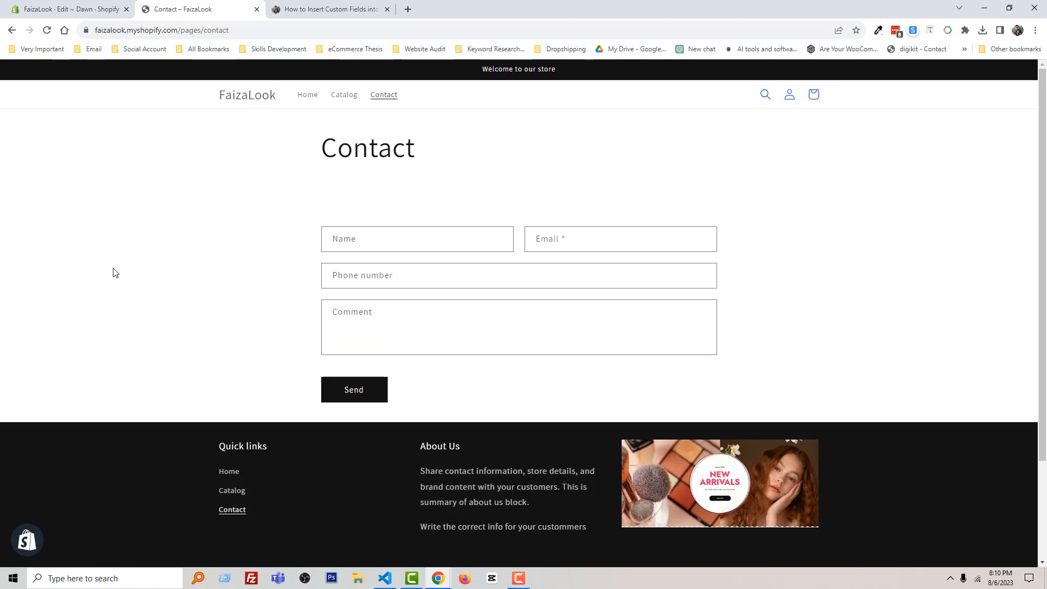
{"action": "left_click", "coordinate": [67, 8]}
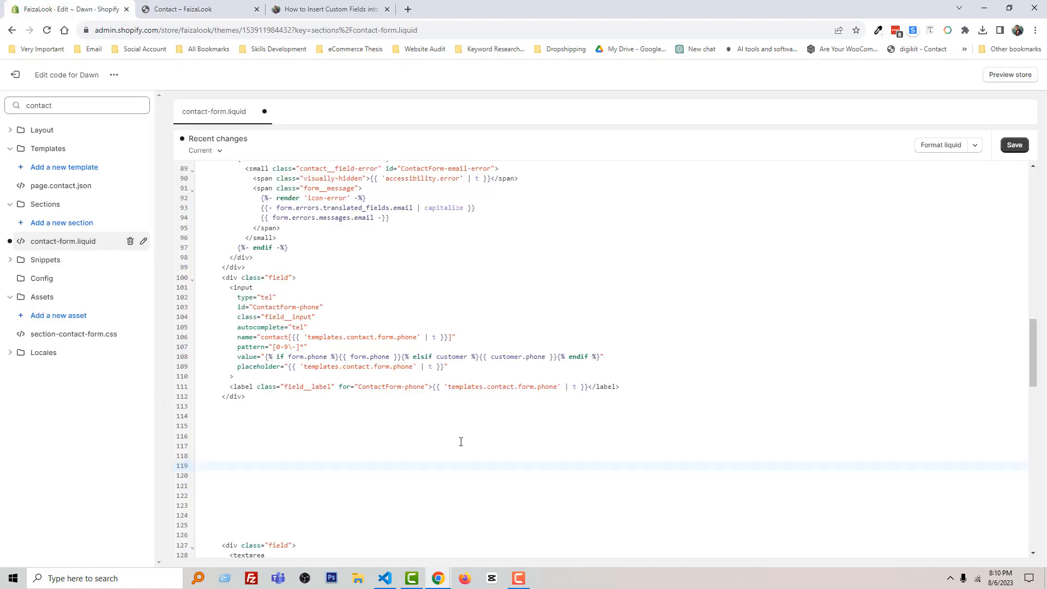
{"action": "left_click", "coordinate": [208, 465]}
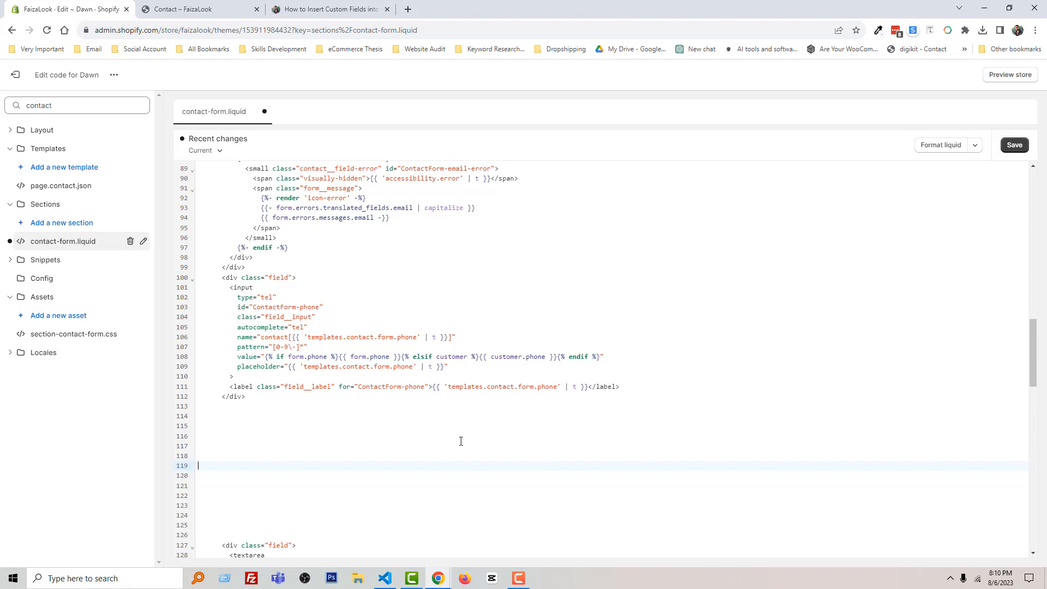
{"action": "mouse_move", "coordinate": [392, 409]}
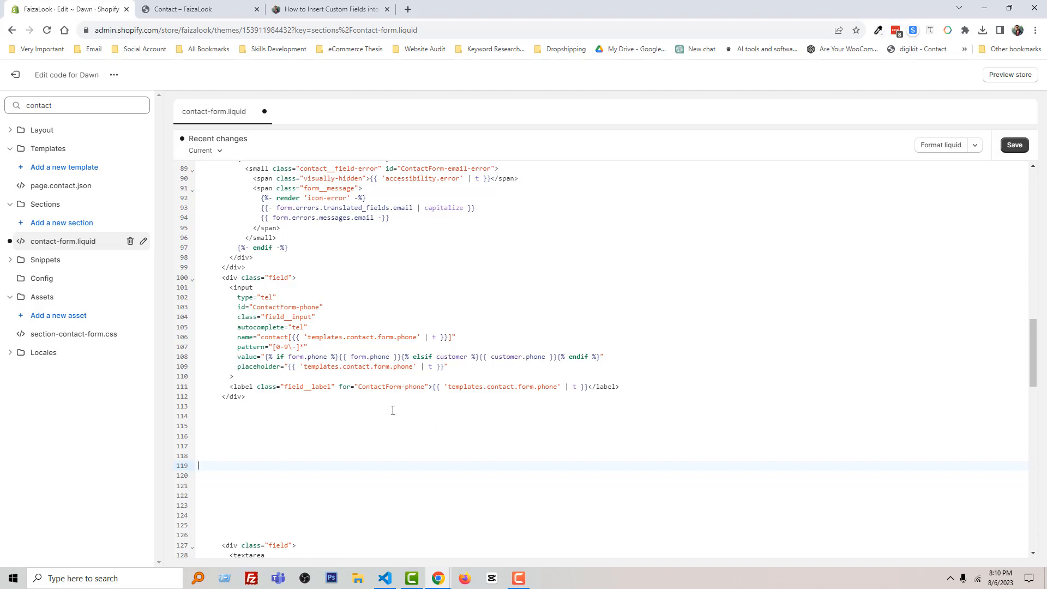
{"action": "mouse_move", "coordinate": [332, 448]}
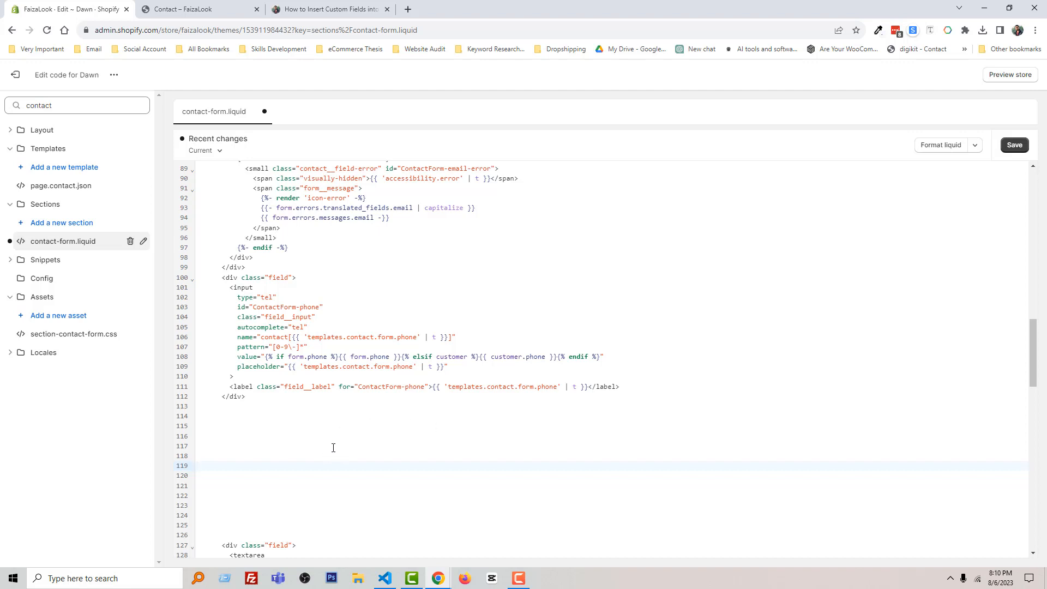
{"action": "left_click", "coordinate": [199, 465]}
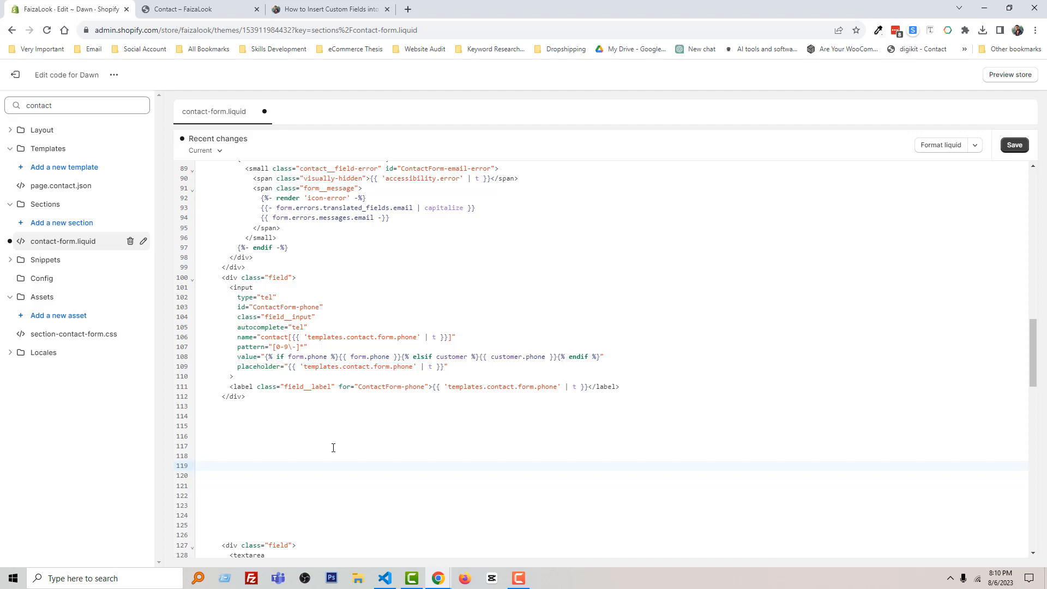
{"action": "left_click", "coordinate": [327, 9]}
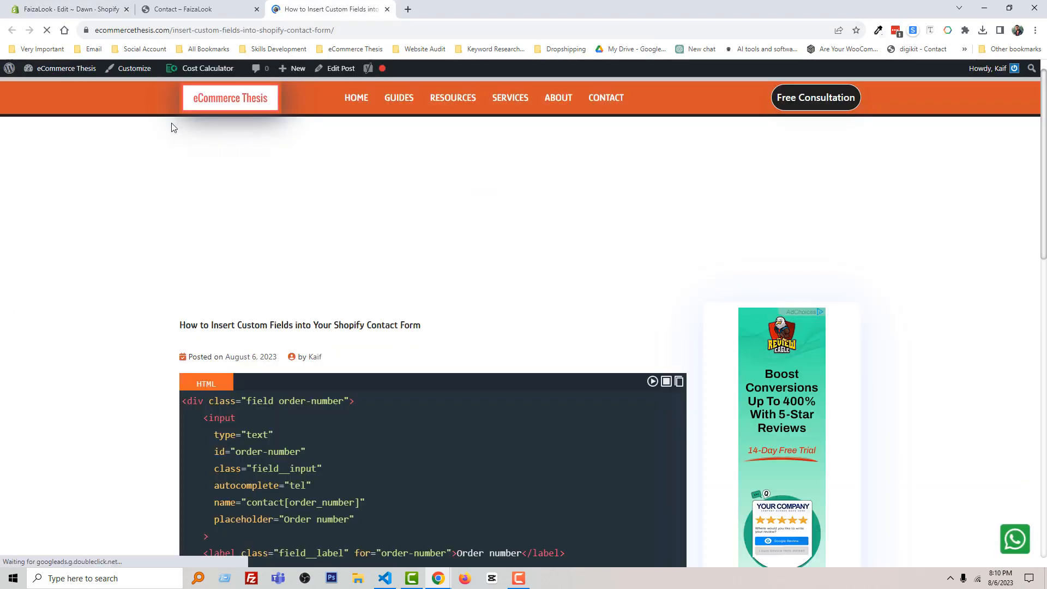
Copy the Order number field snippet from the eCommerce Thesis article's code block.
{"action": "key", "text": "f11"}
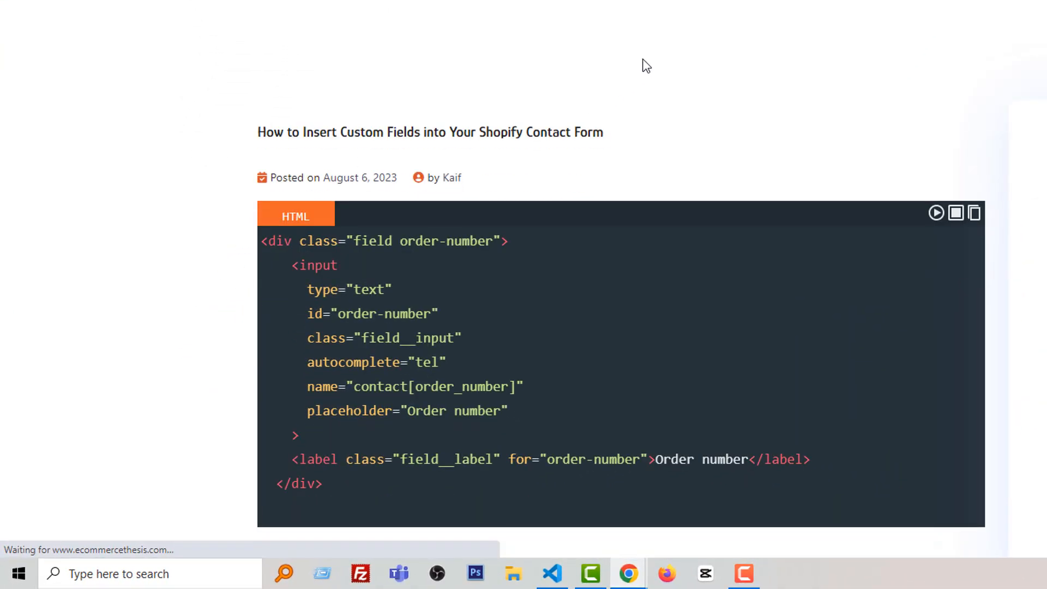
{"action": "scroll", "scroll_direction": "down", "scroll_amount": 3}
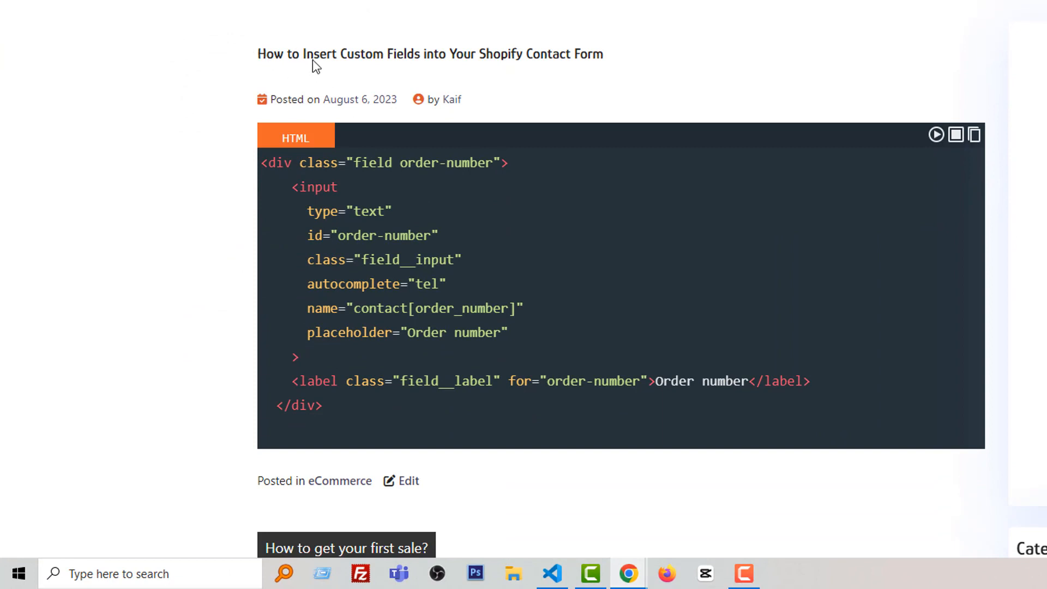
{"action": "mouse_move", "coordinate": [555, 73]}
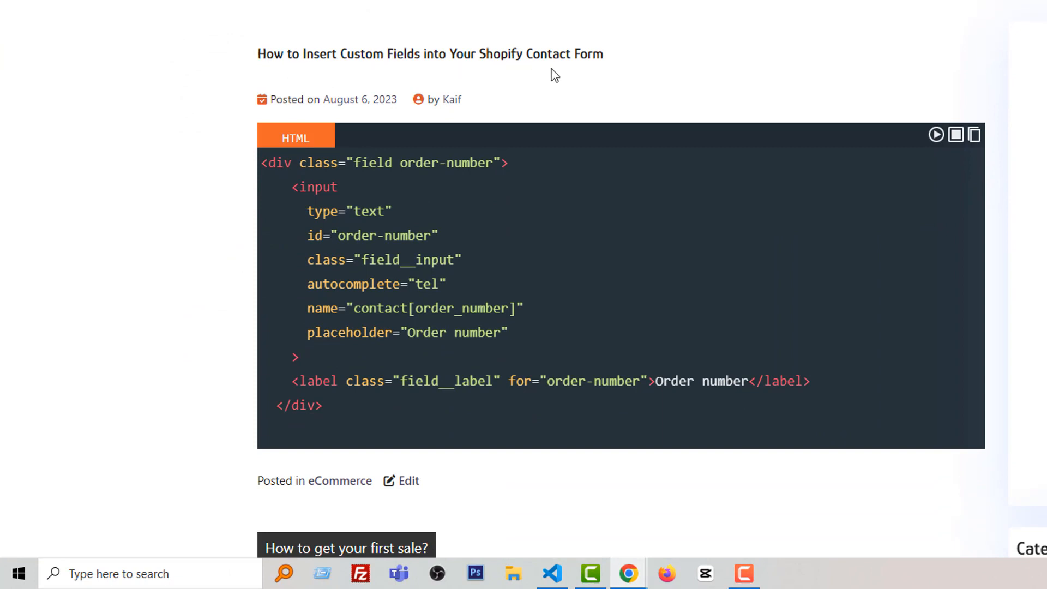
{"action": "mouse_move", "coordinate": [347, 202]}
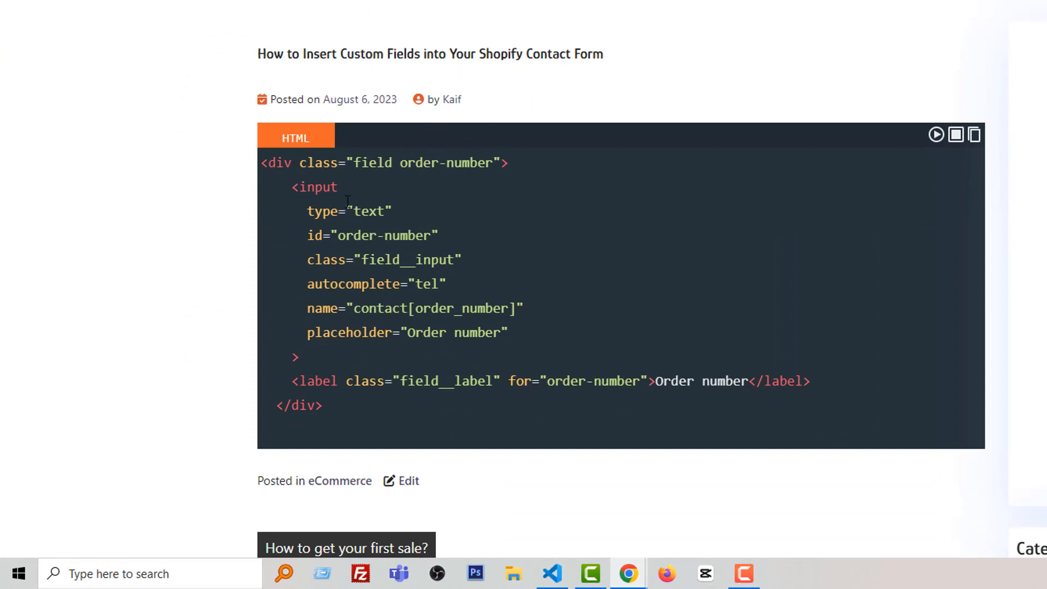
{"action": "mouse_move", "coordinate": [363, 282]}
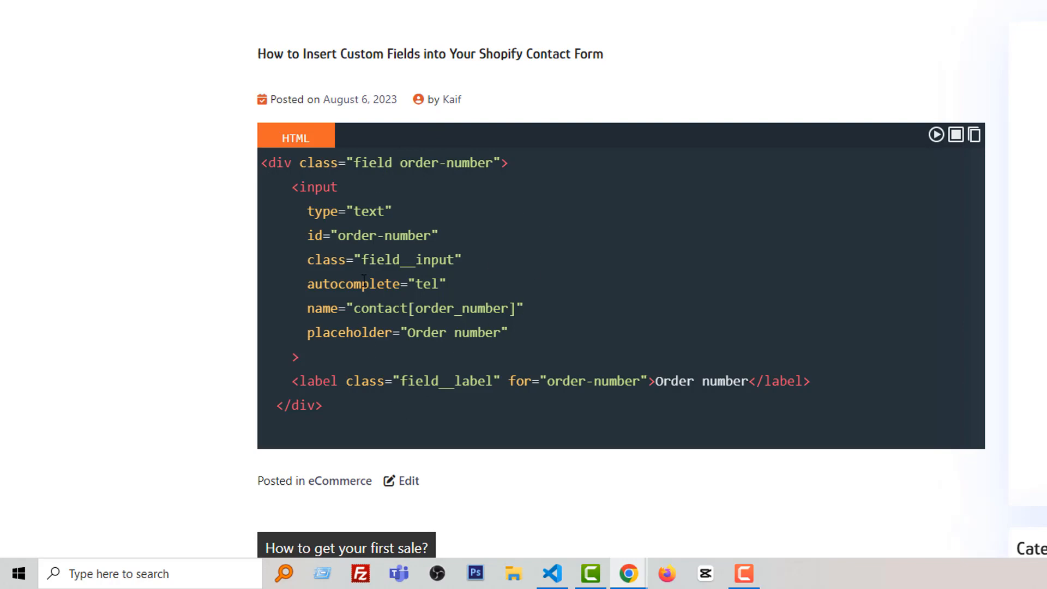
{"action": "mouse_move", "coordinate": [369, 387]}
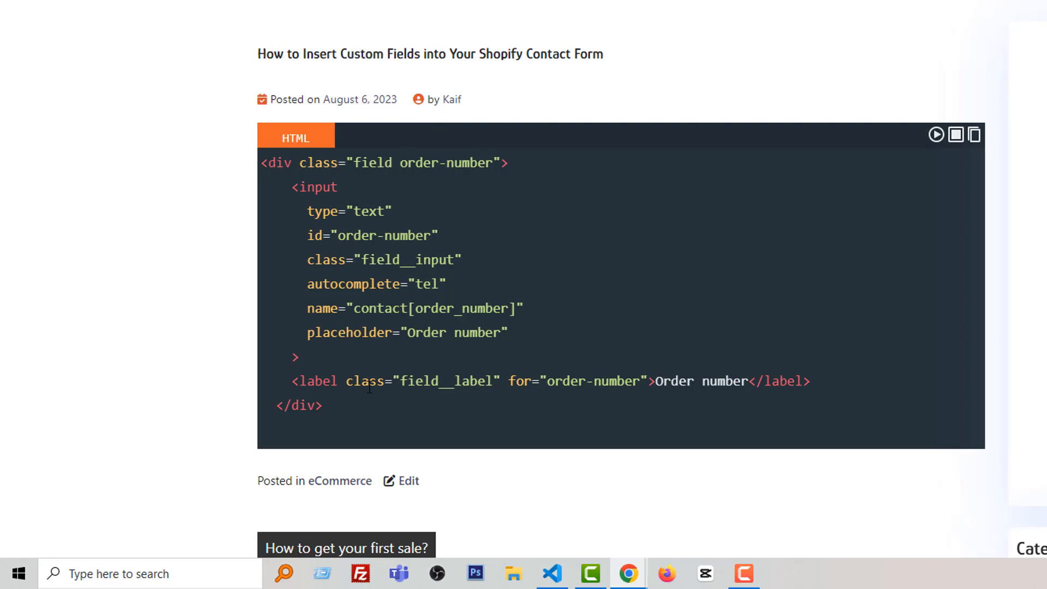
{"action": "mouse_move", "coordinate": [974, 134]}
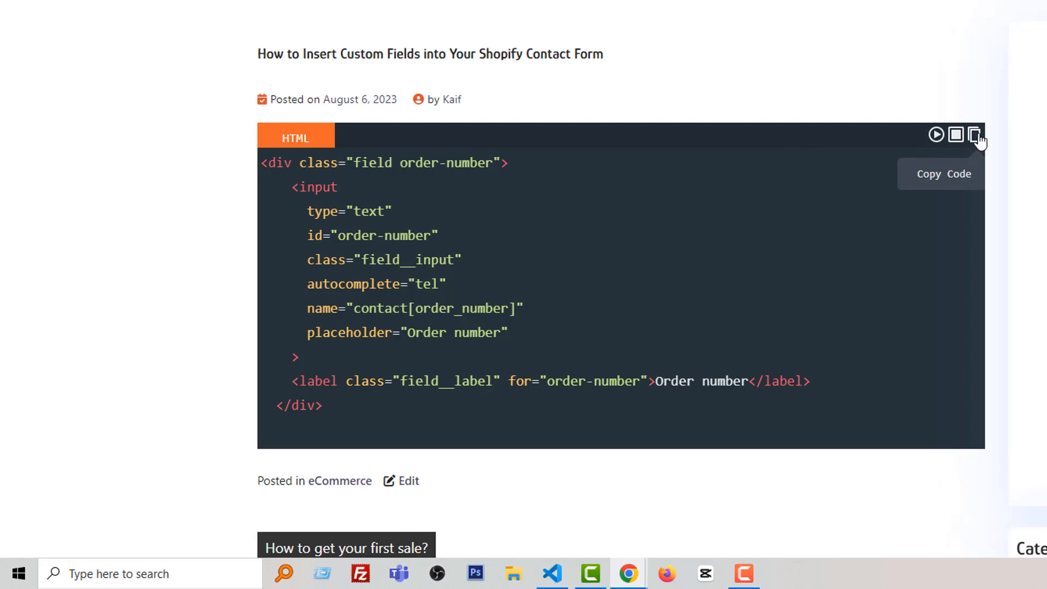
{"action": "left_click", "coordinate": [974, 134]}
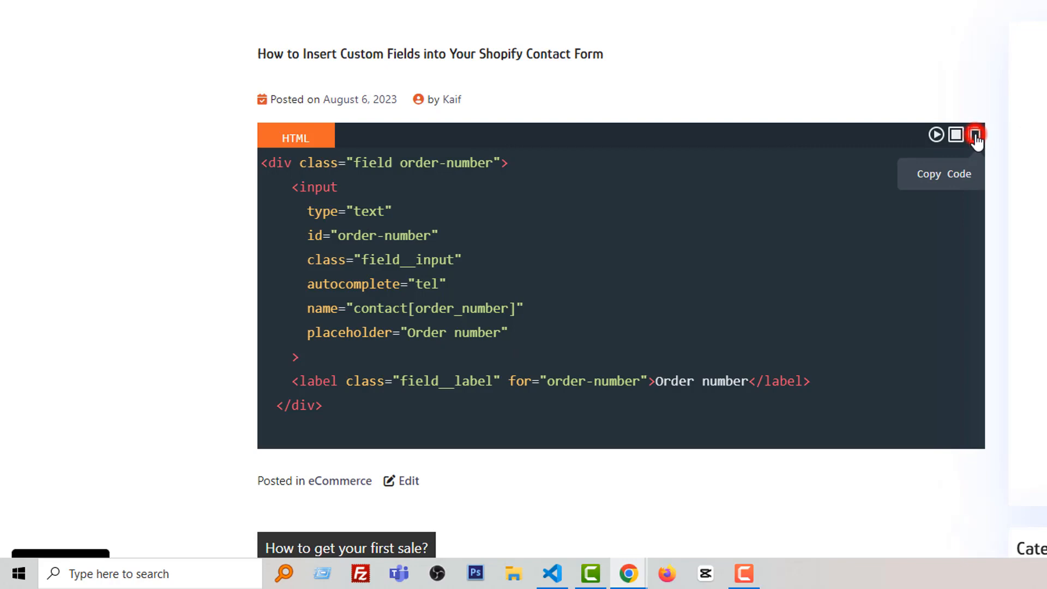
{"action": "left_click", "coordinate": [975, 134]}
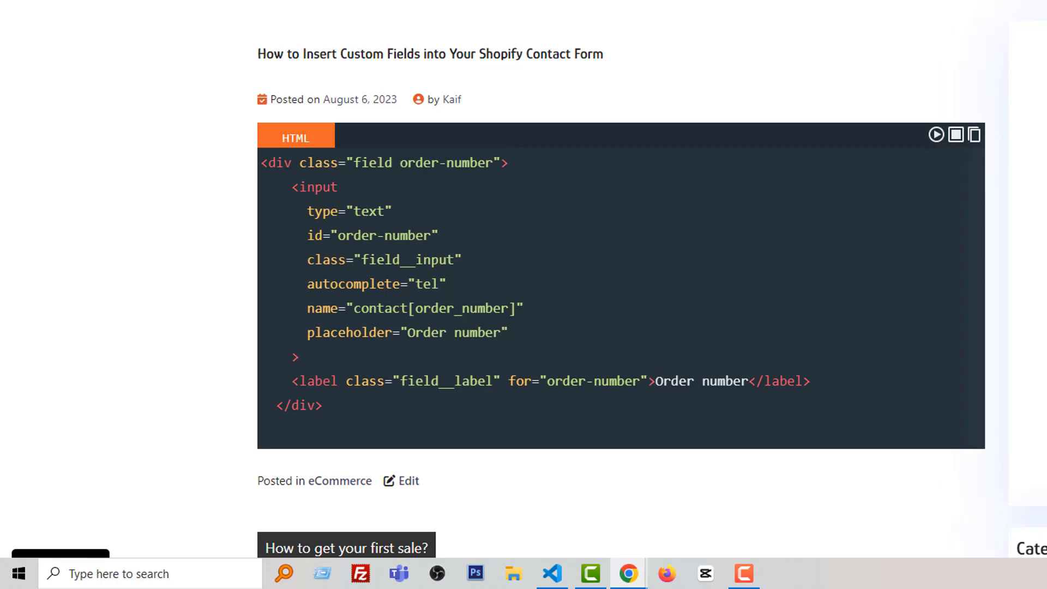
{"action": "left_click", "coordinate": [67, 9]}
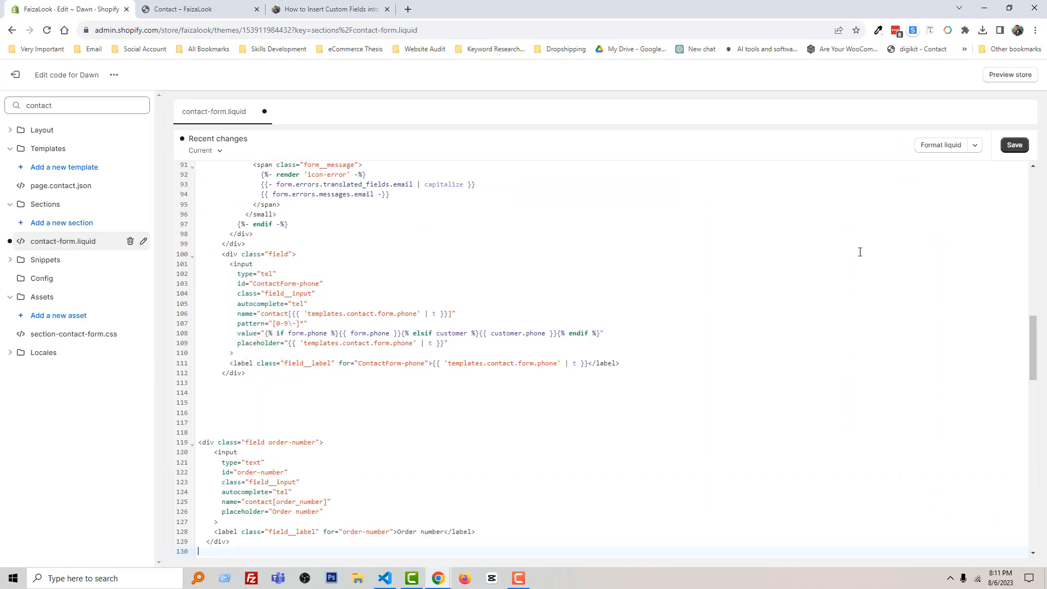
Save contact-form.liquid with the Order number field code added.
{"action": "left_click", "coordinate": [1013, 146]}
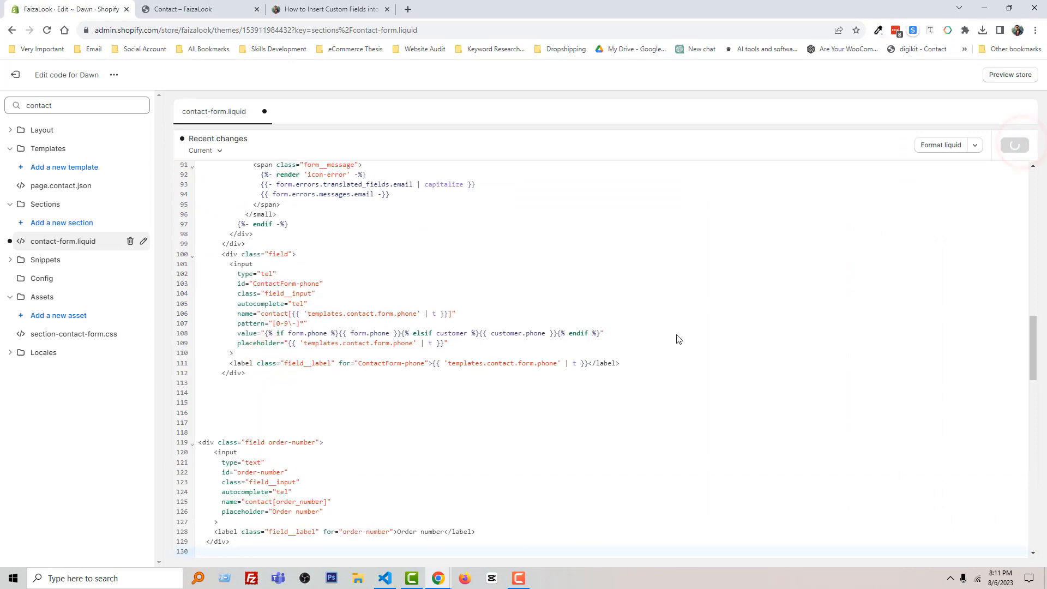
{"action": "mouse_move", "coordinate": [735, 342]}
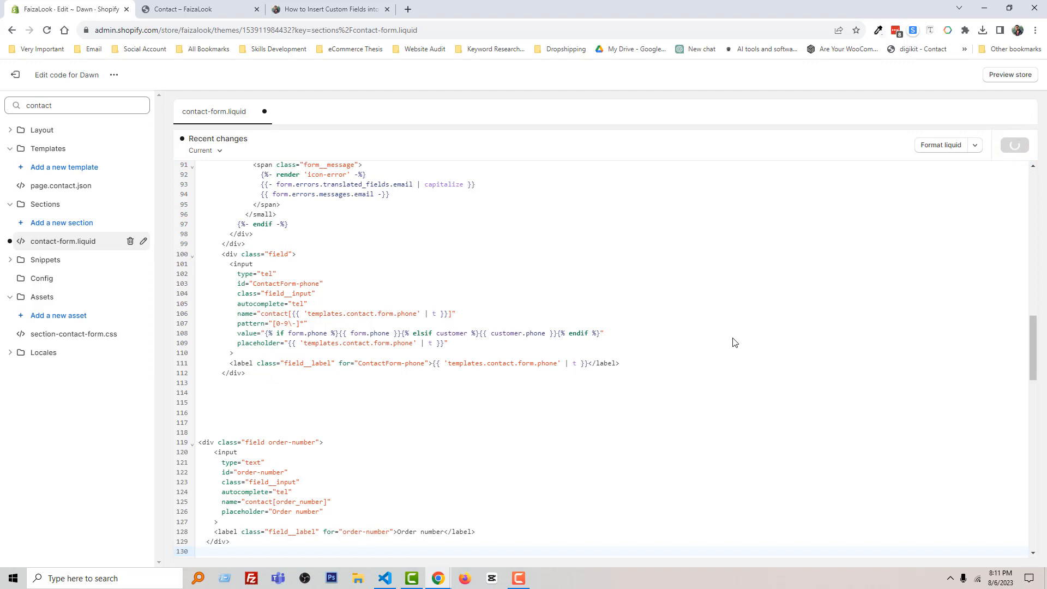
{"action": "key", "text": "ctrl+s"}
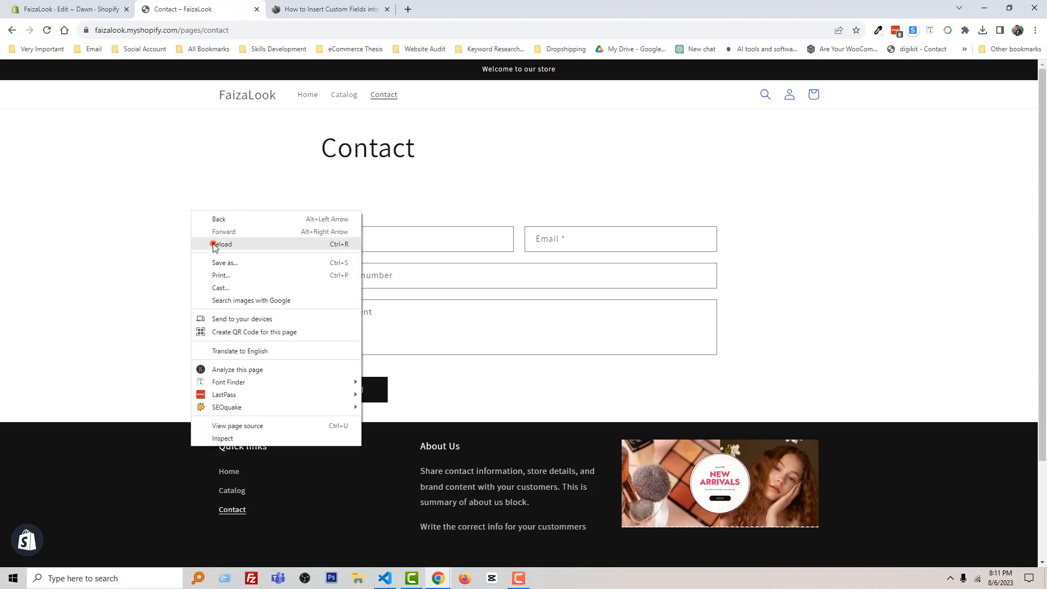
Reload the Contact page to show Order number between Phone number and Comment.
{"action": "left_click", "coordinate": [223, 244]}
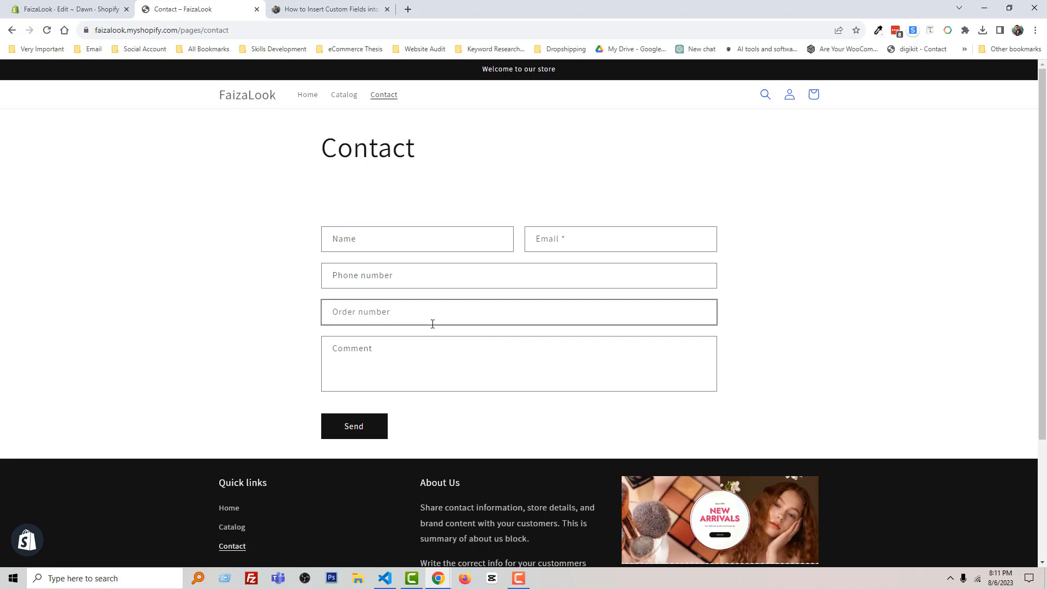
{"action": "mouse_move", "coordinate": [752, 324]}
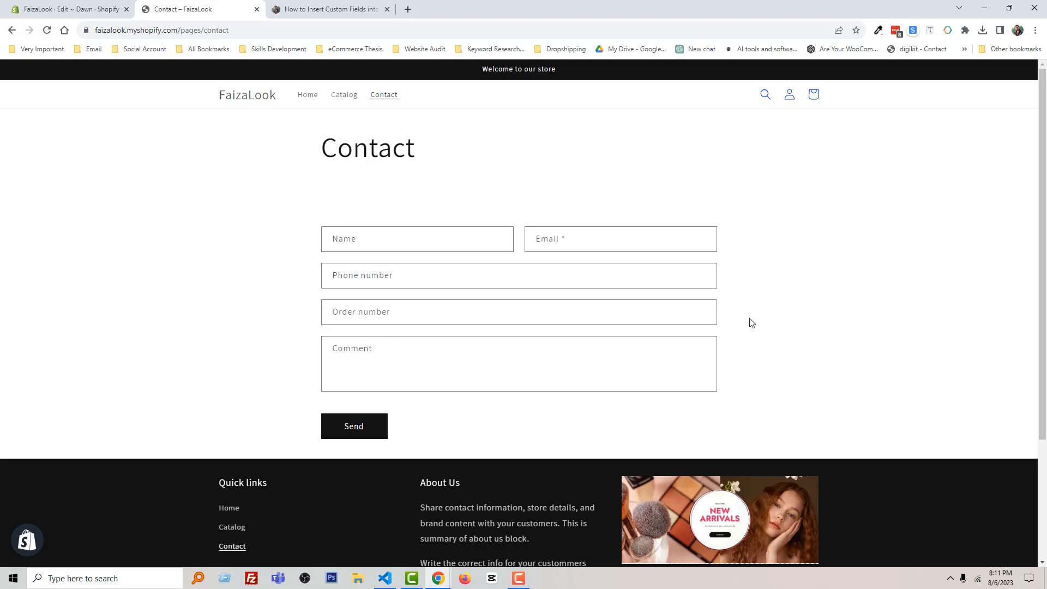
{"action": "mouse_move", "coordinate": [162, 134]}
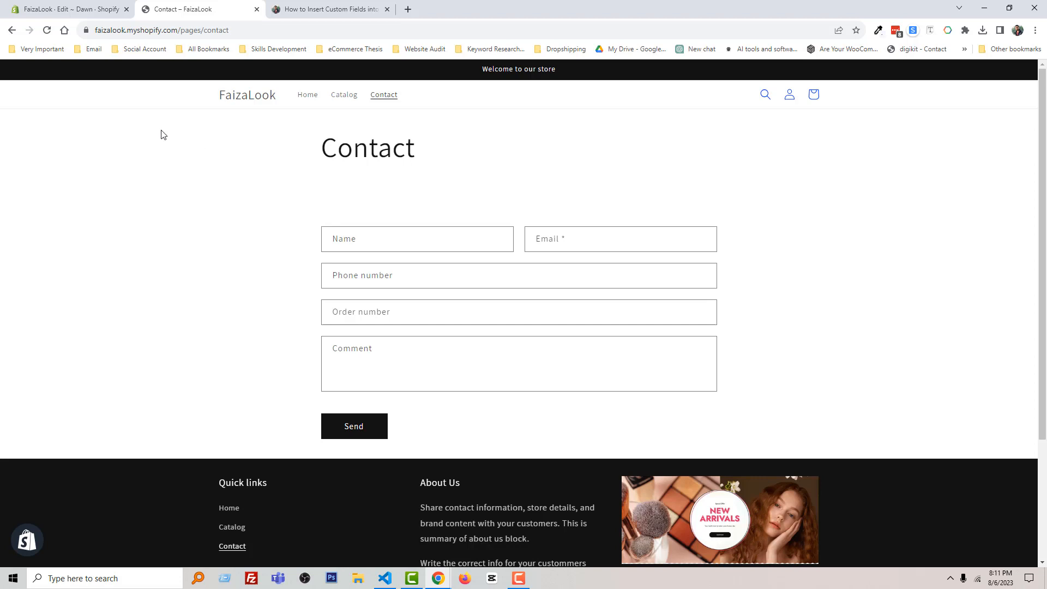
{"action": "mouse_move", "coordinate": [115, 140]}
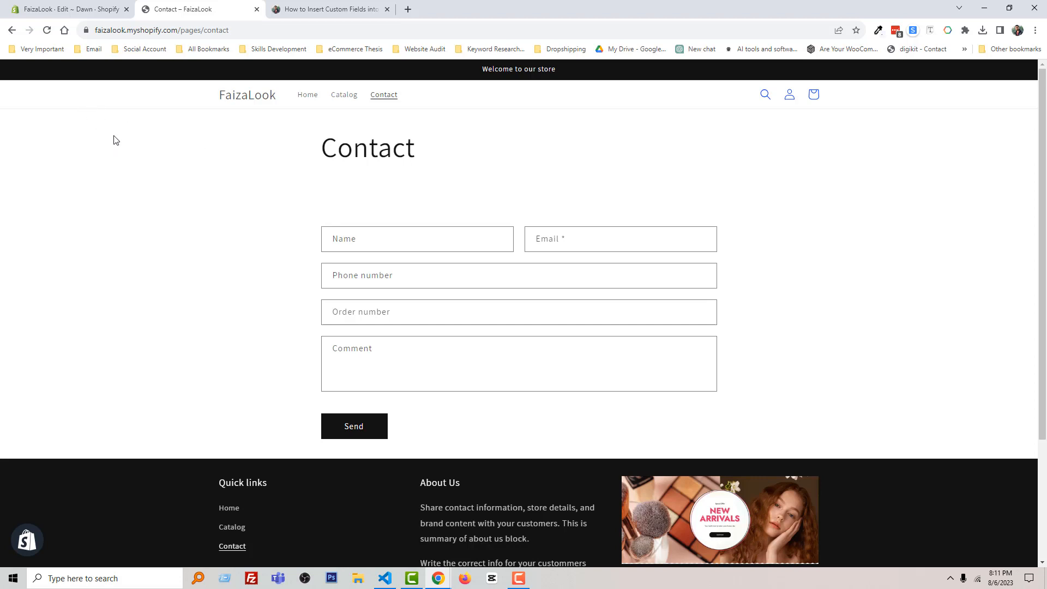